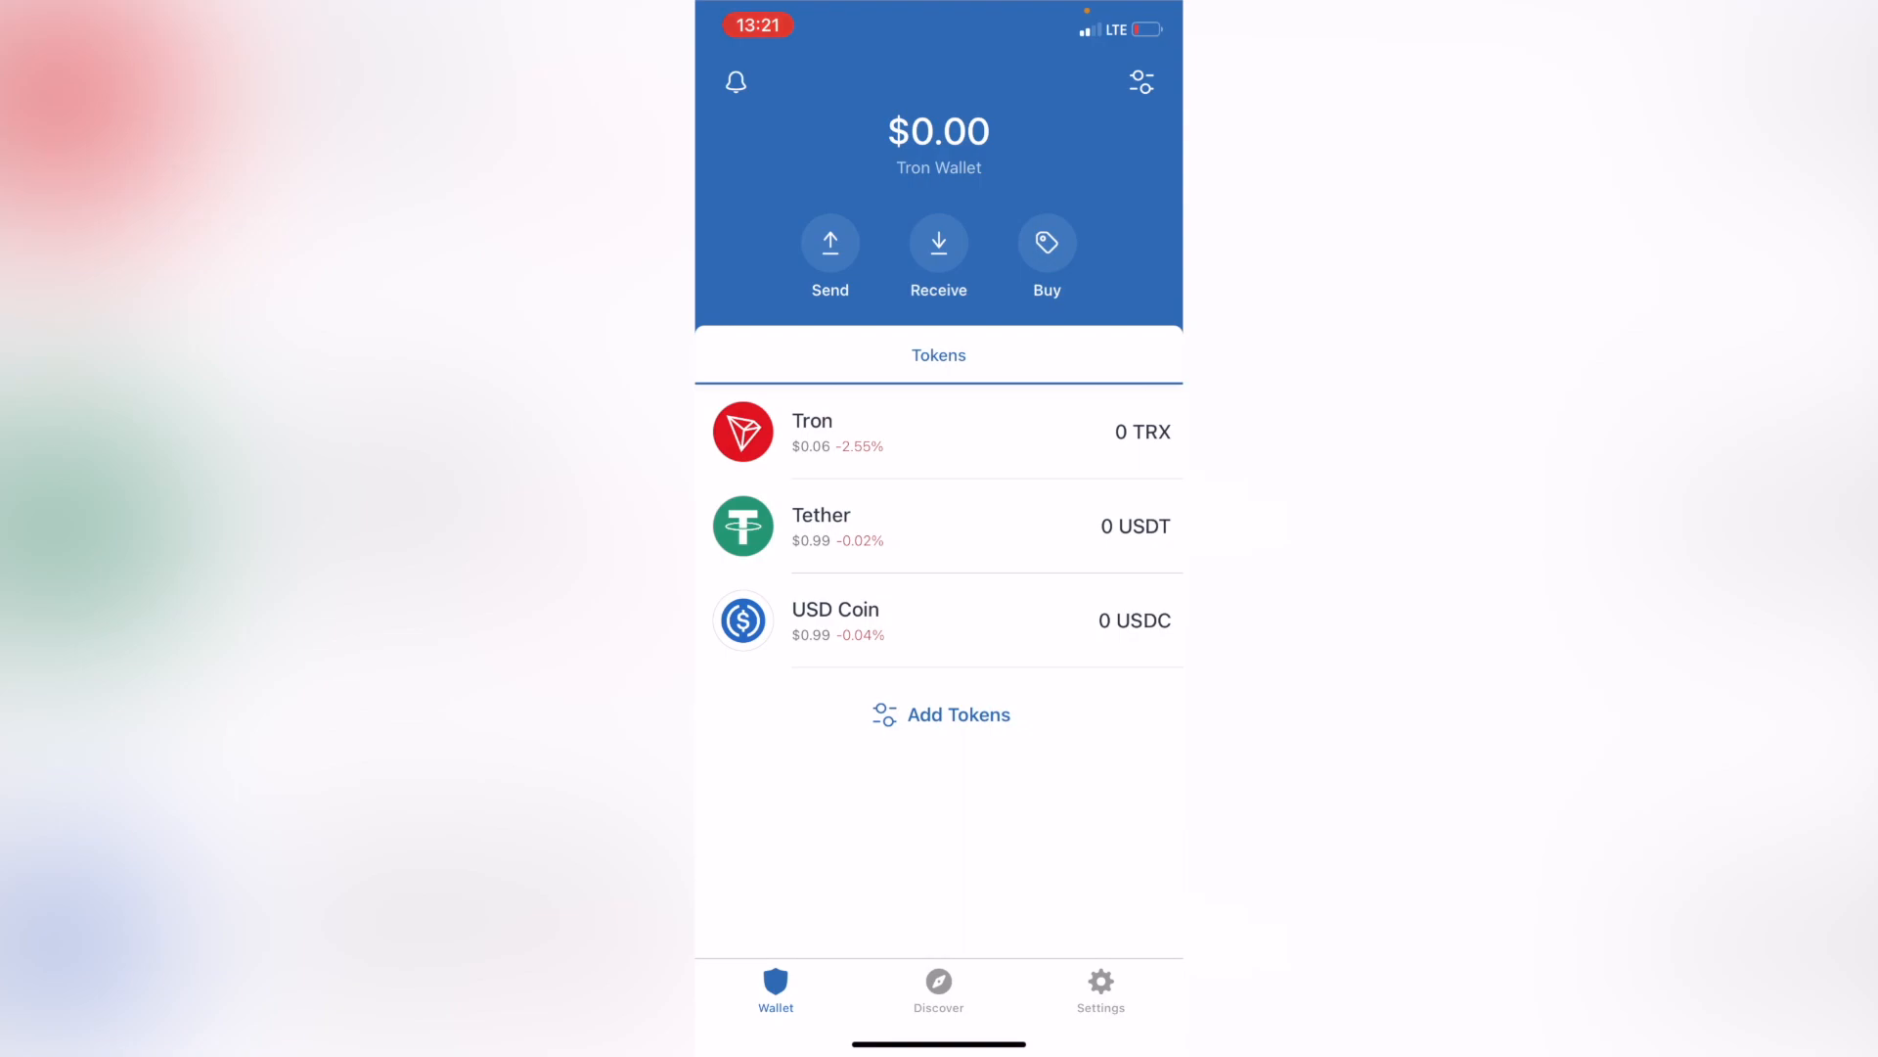
- Search the current wallet's tokens for 'Matic' and back out with no result
left_click(958, 714)
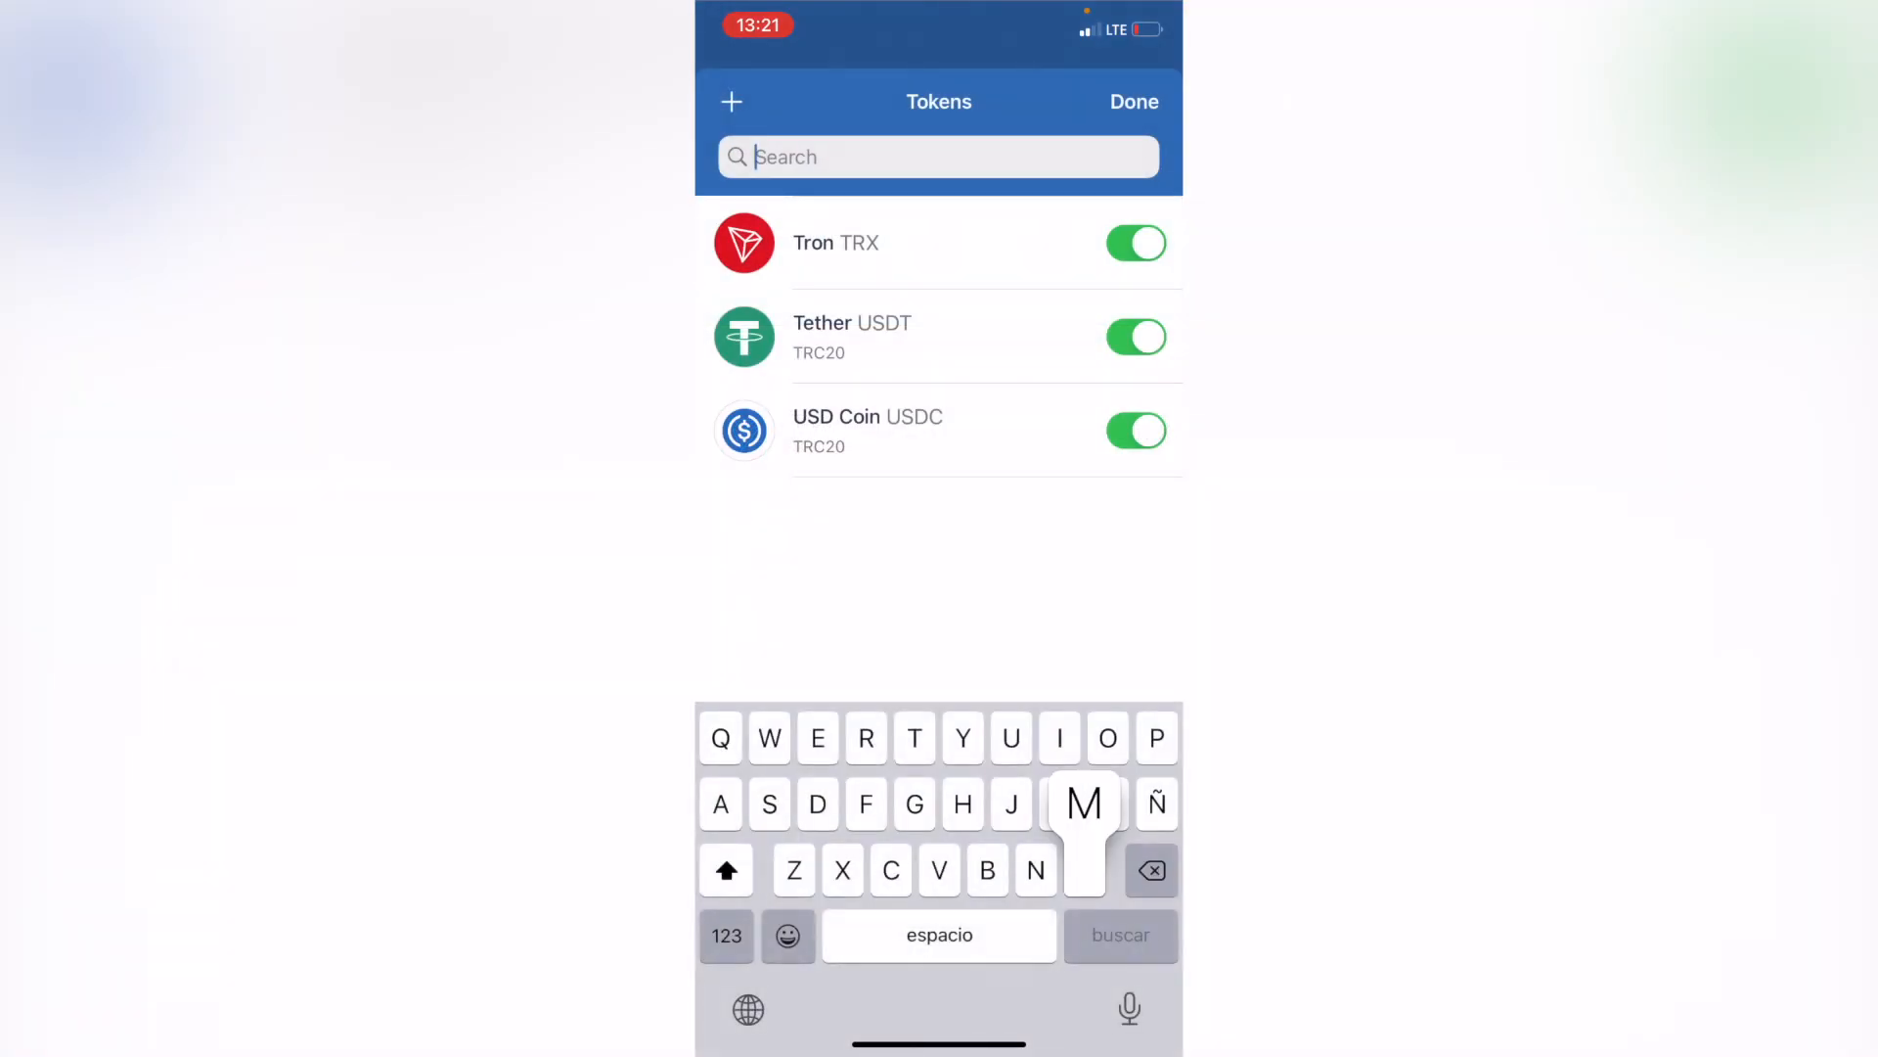
type("Mat")
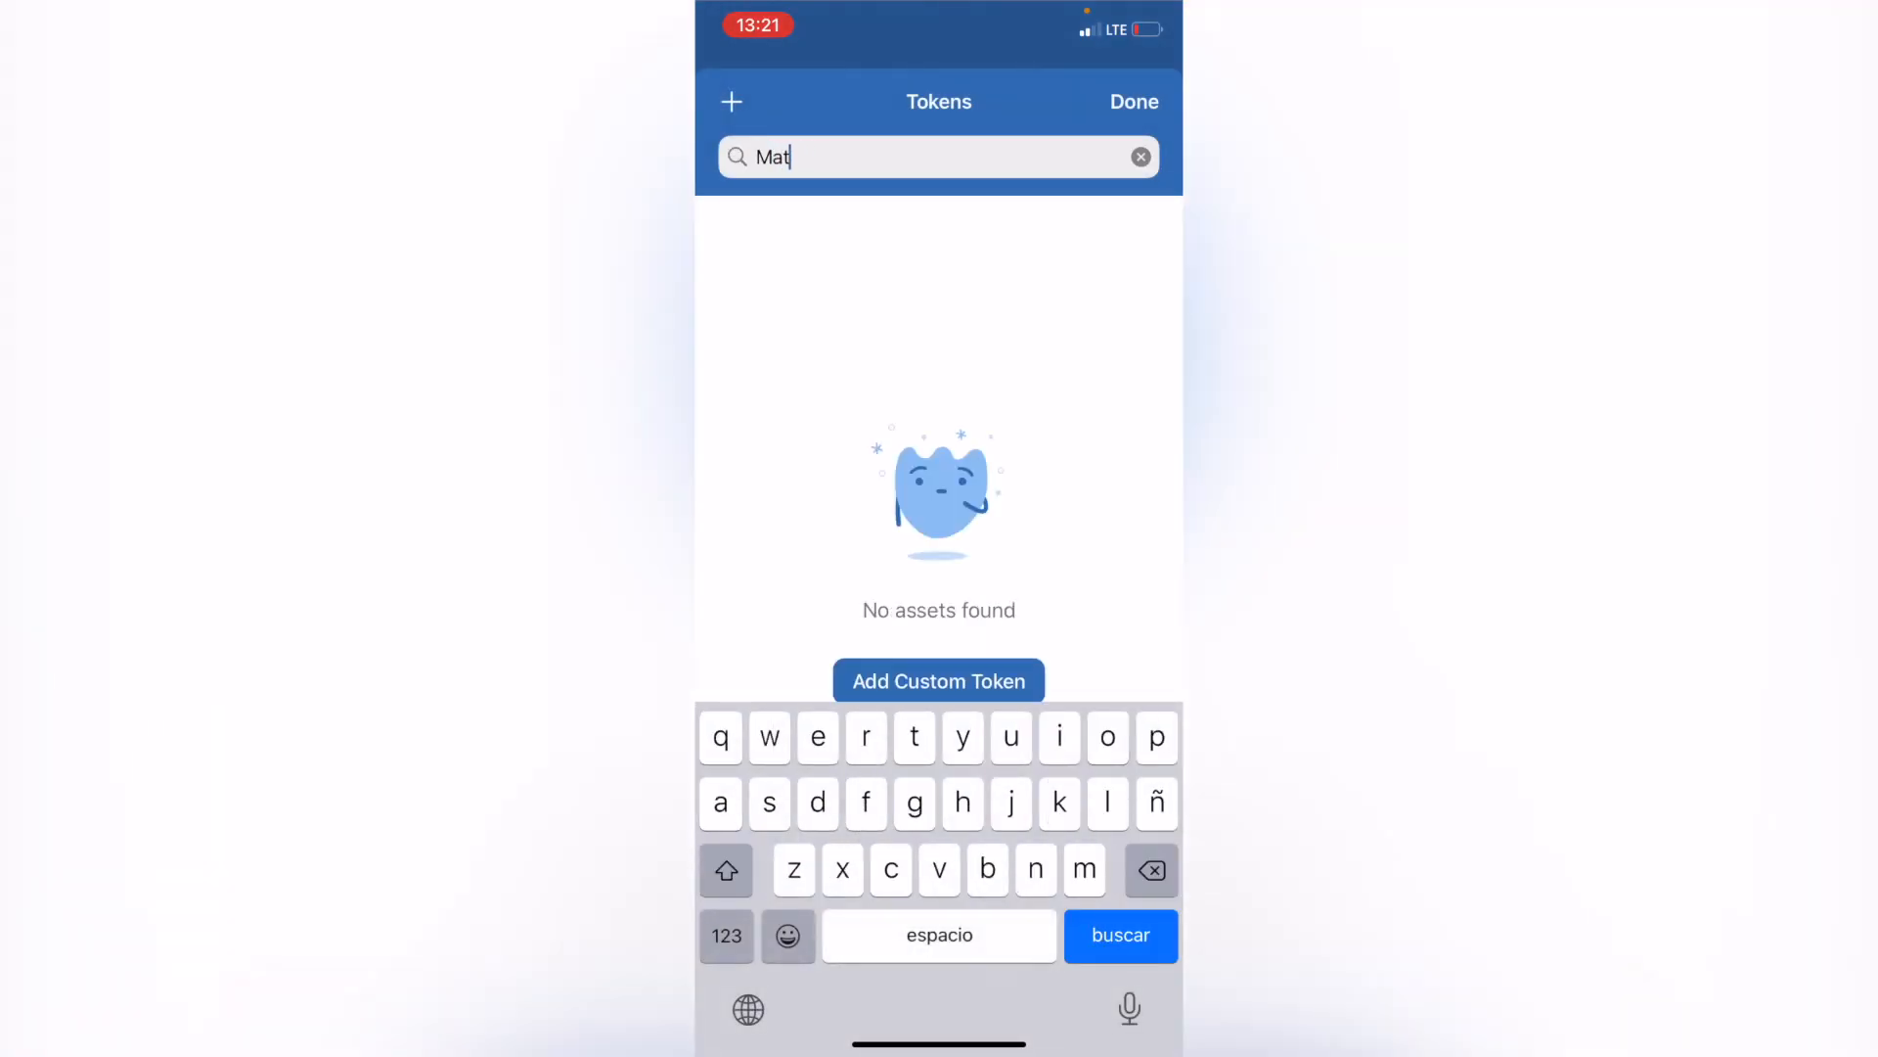
type("ic")
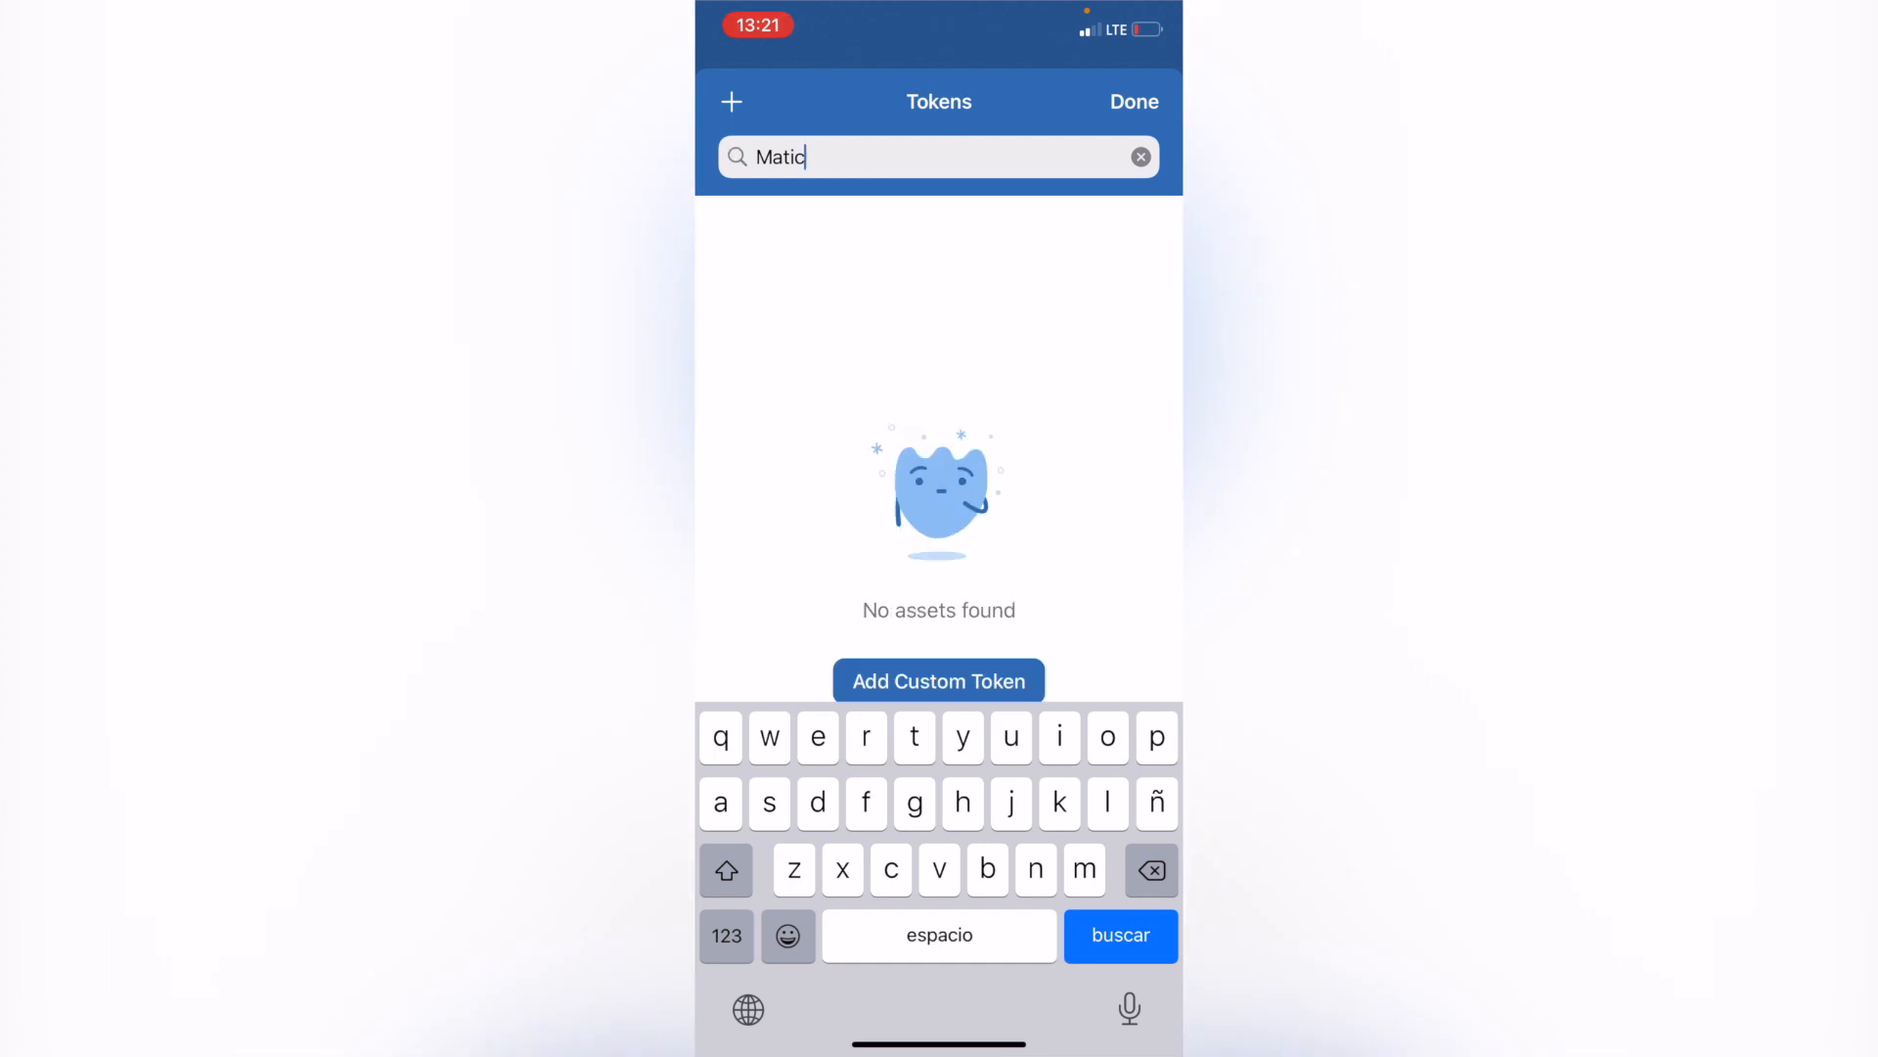
left_click(1132, 101)
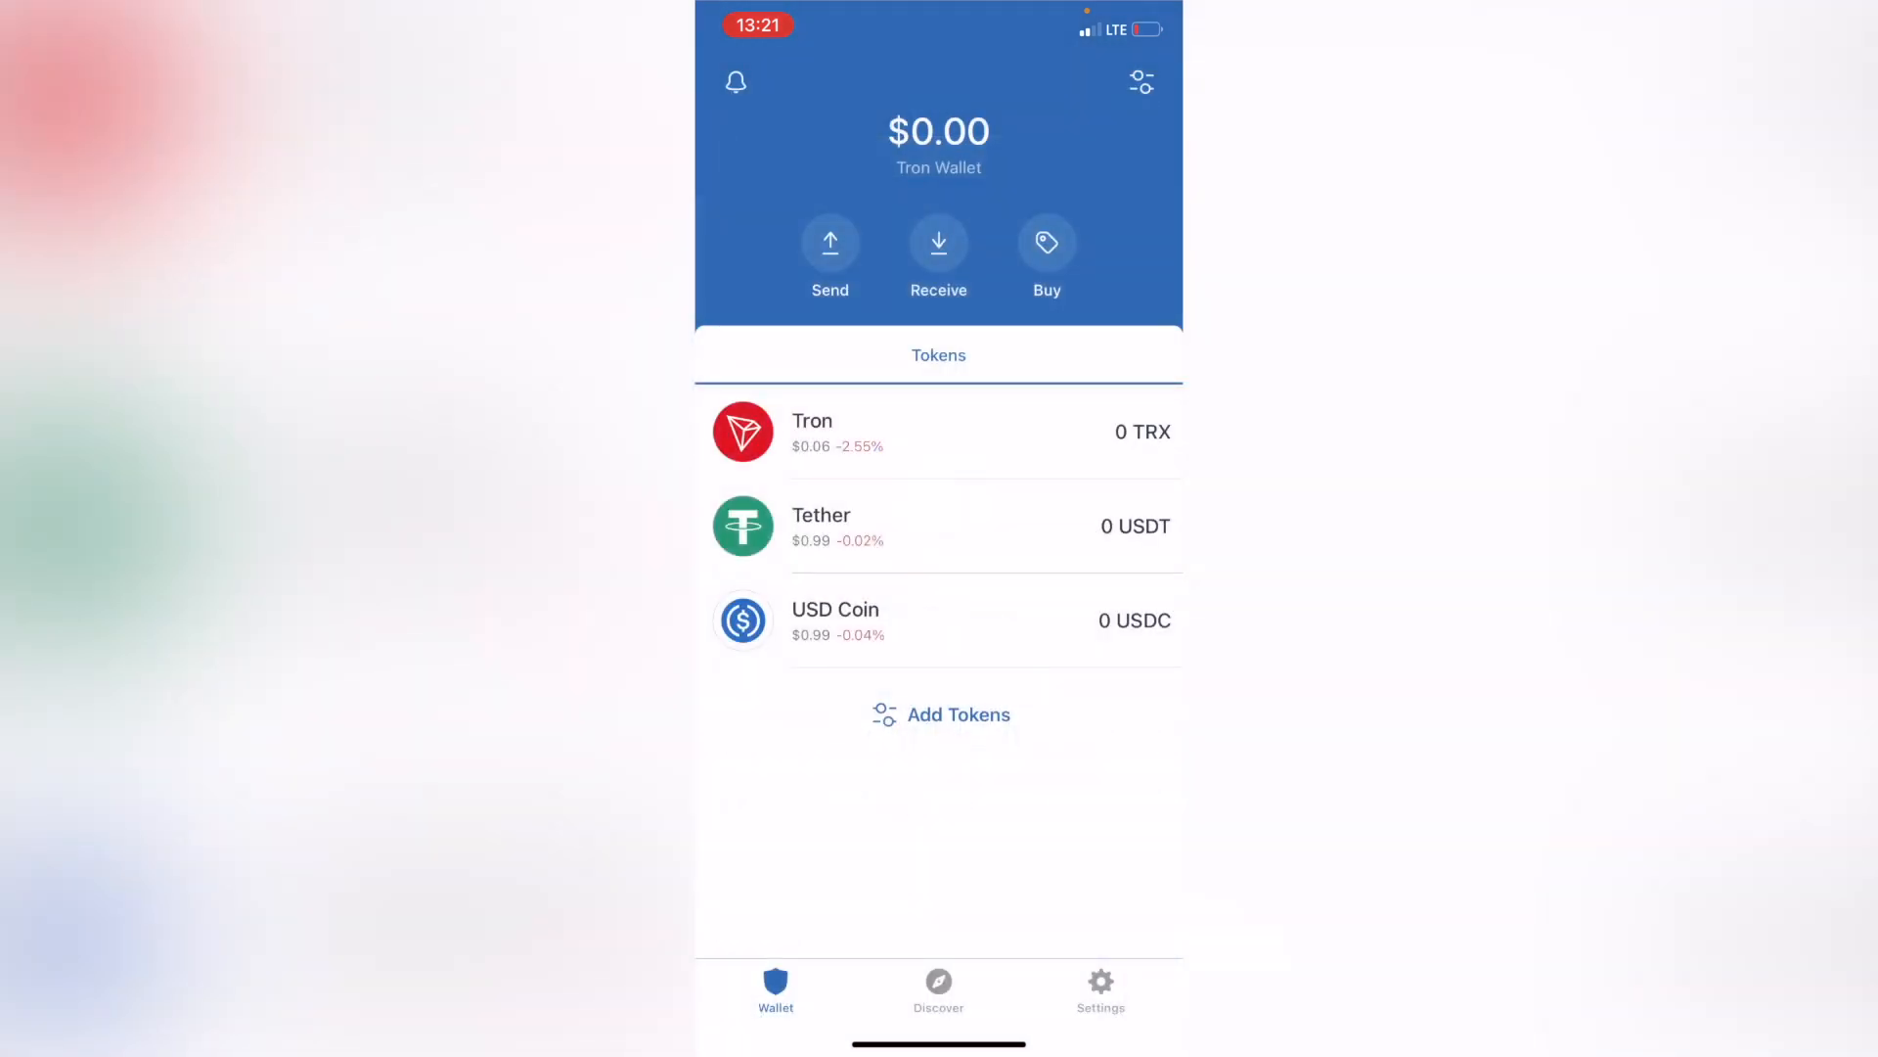
- Make Main Wallet the active wallet from Settings
left_click(1098, 991)
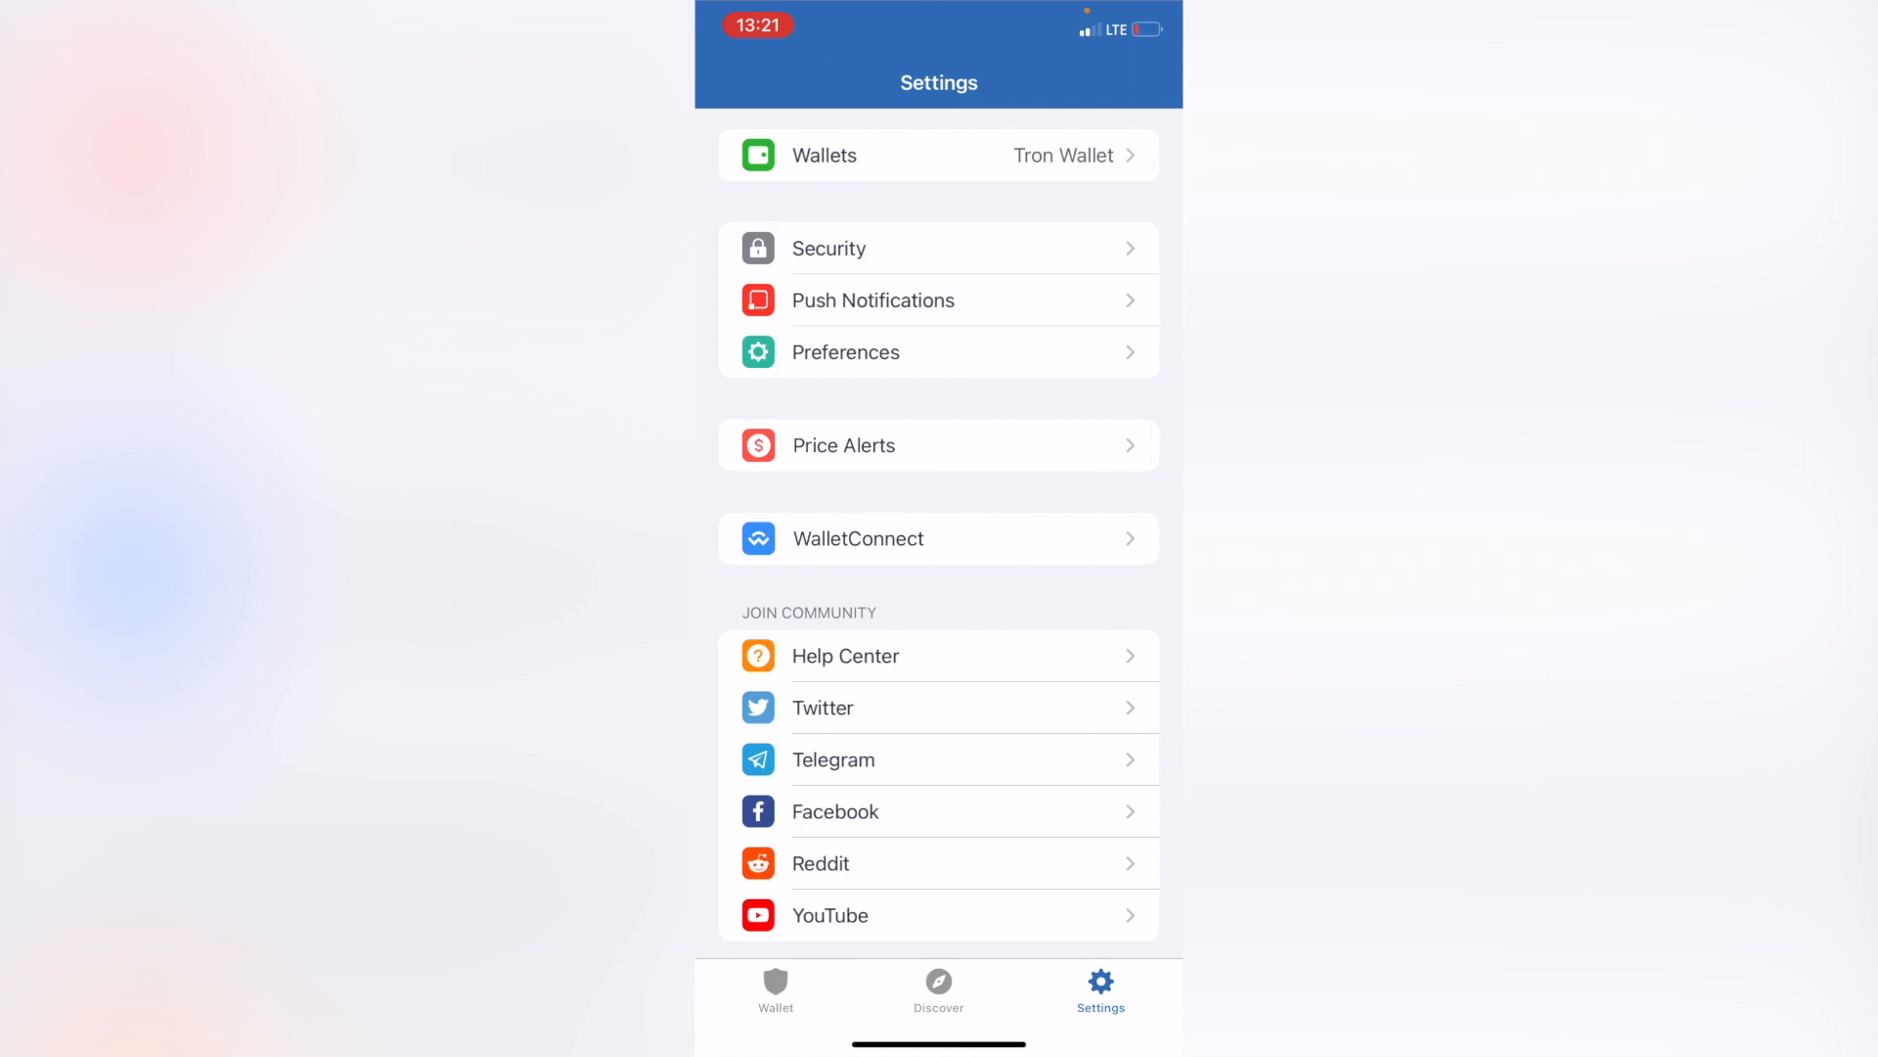
scroll("down", 3)
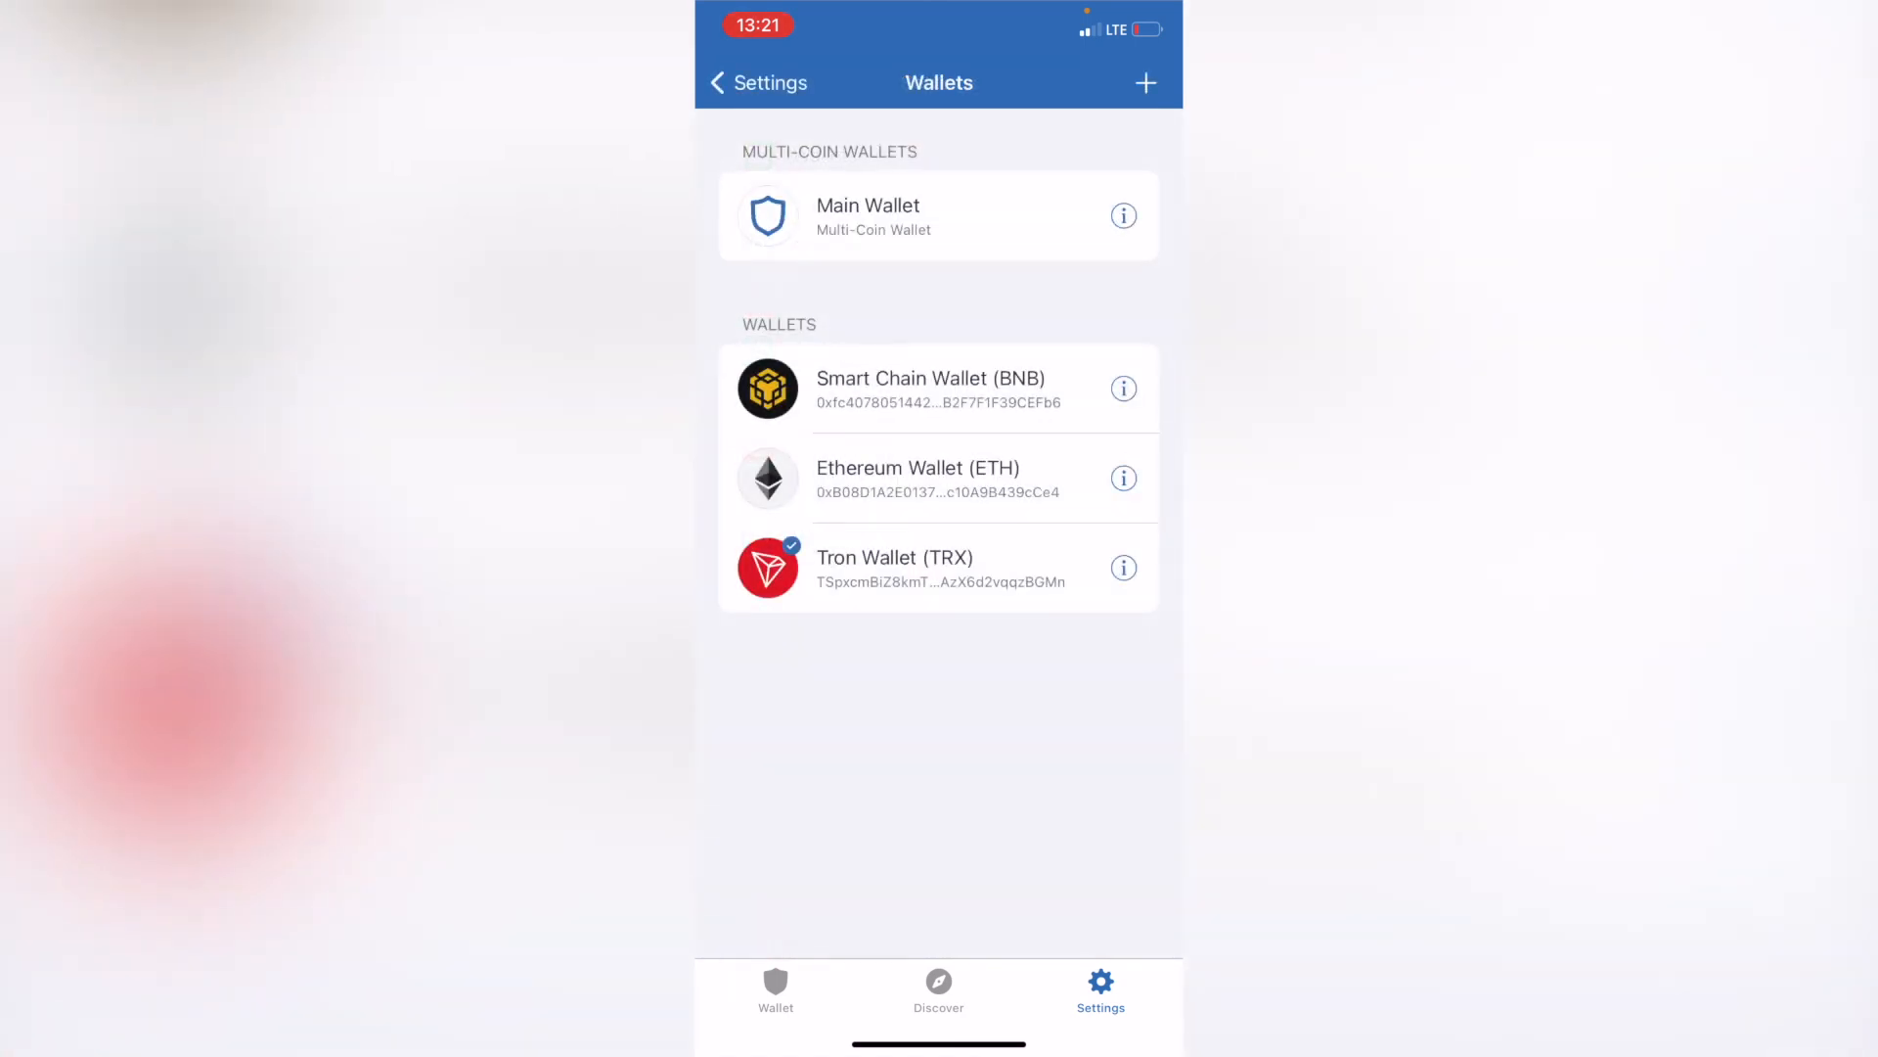
left_click(1143, 82)
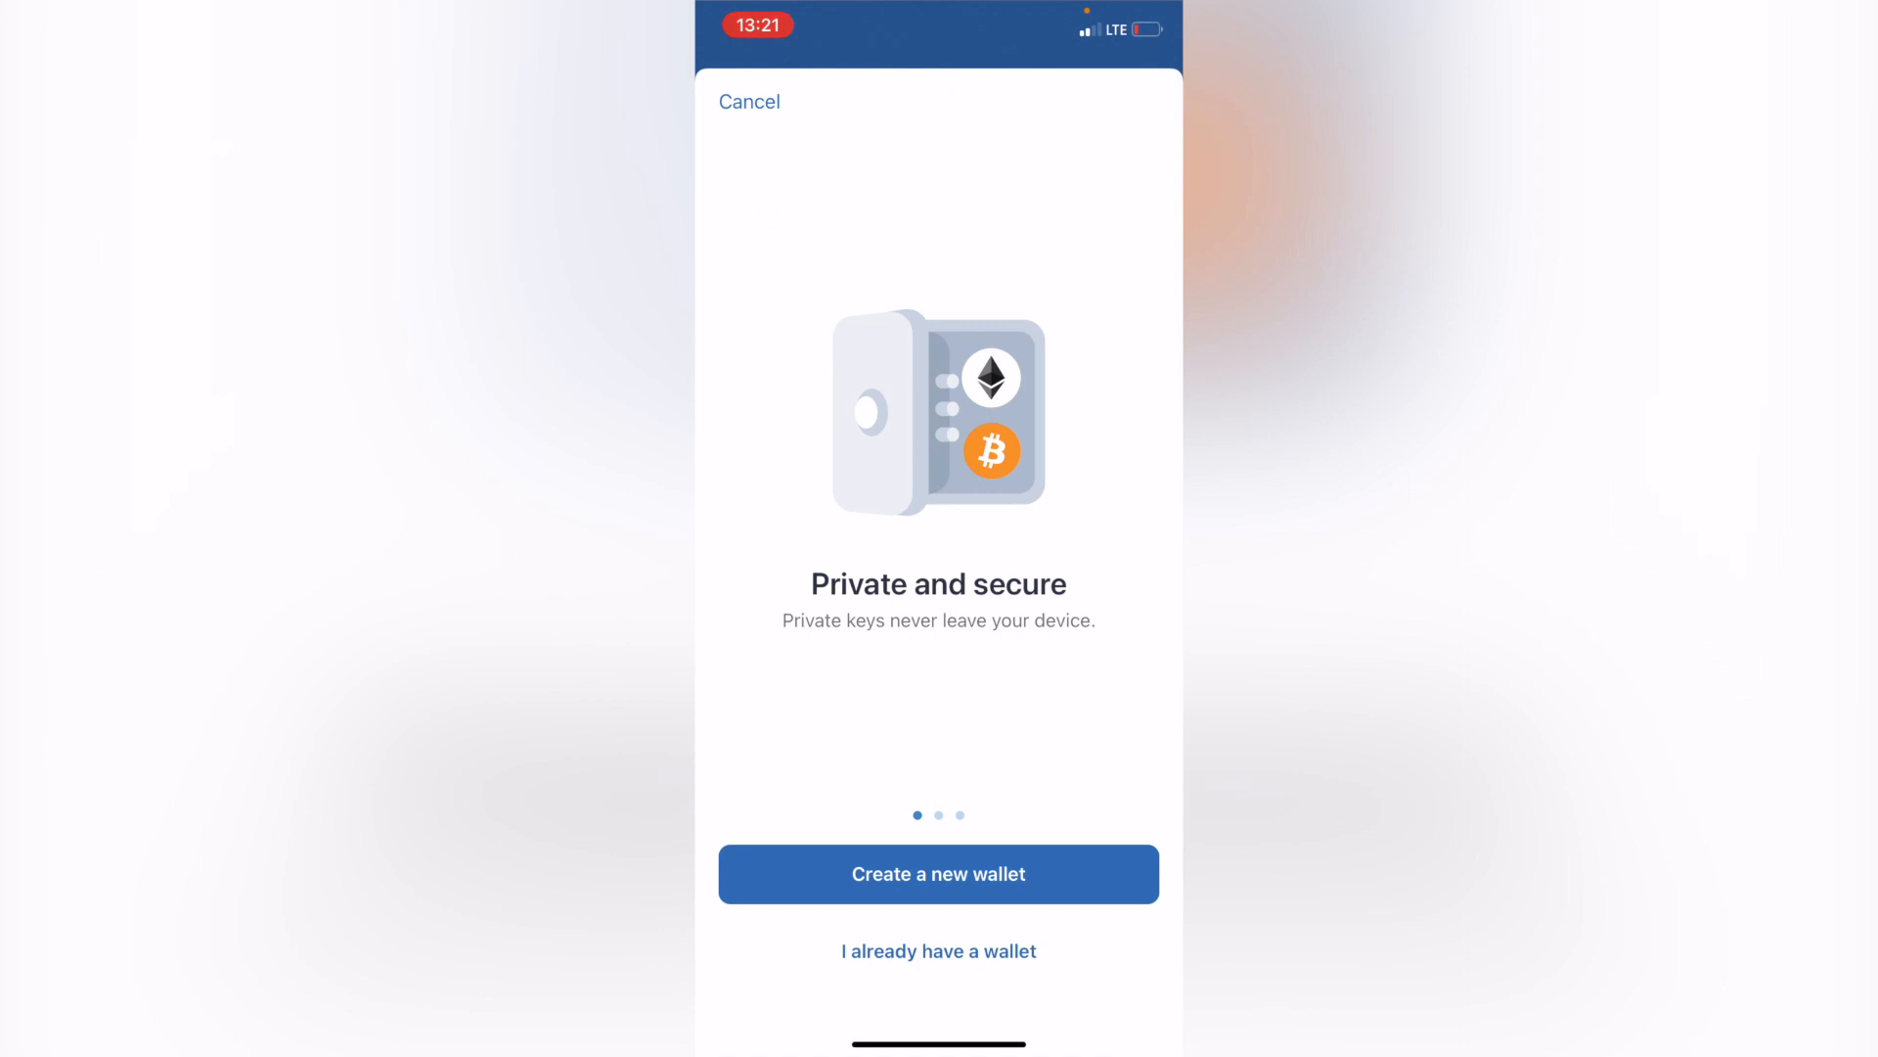
left_click(938, 874)
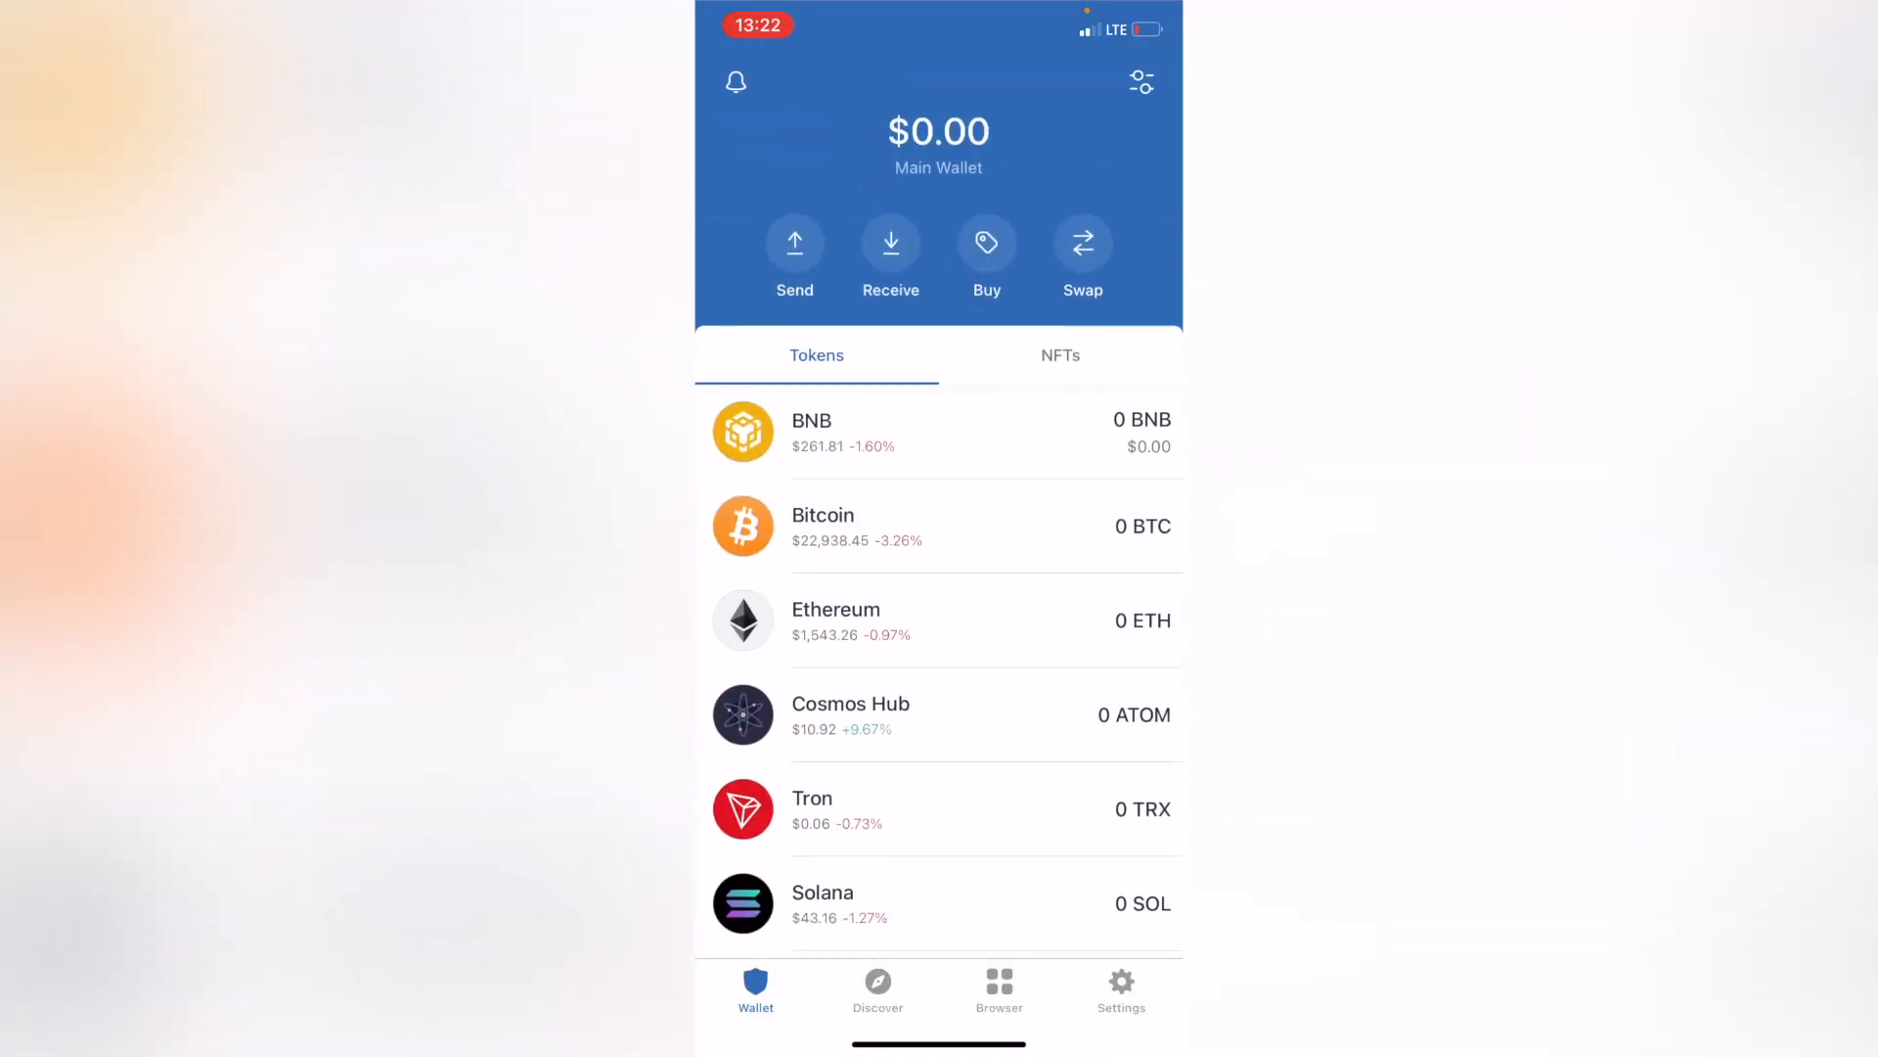
left_click(1139, 81)
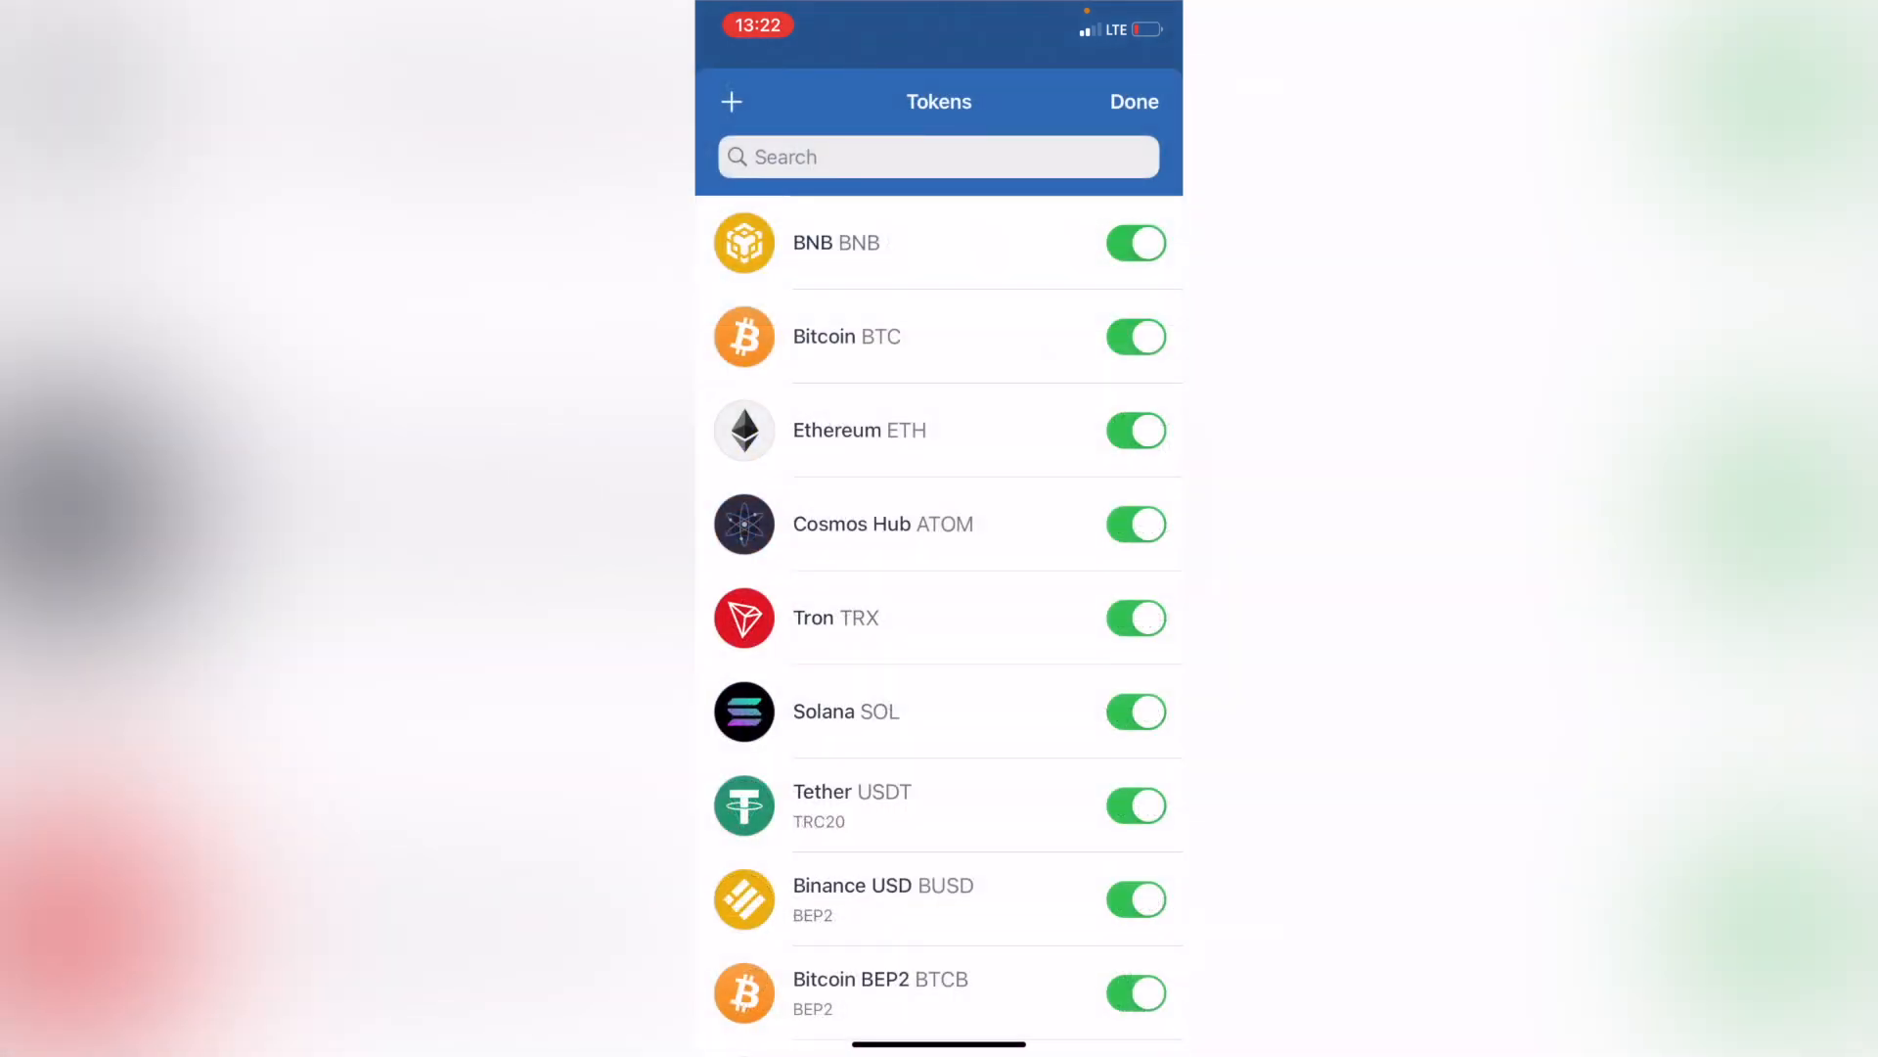
- Check Main Wallet's details, then scroll its TRON, Smart Chain and wrapped tokens
left_click(1132, 102)
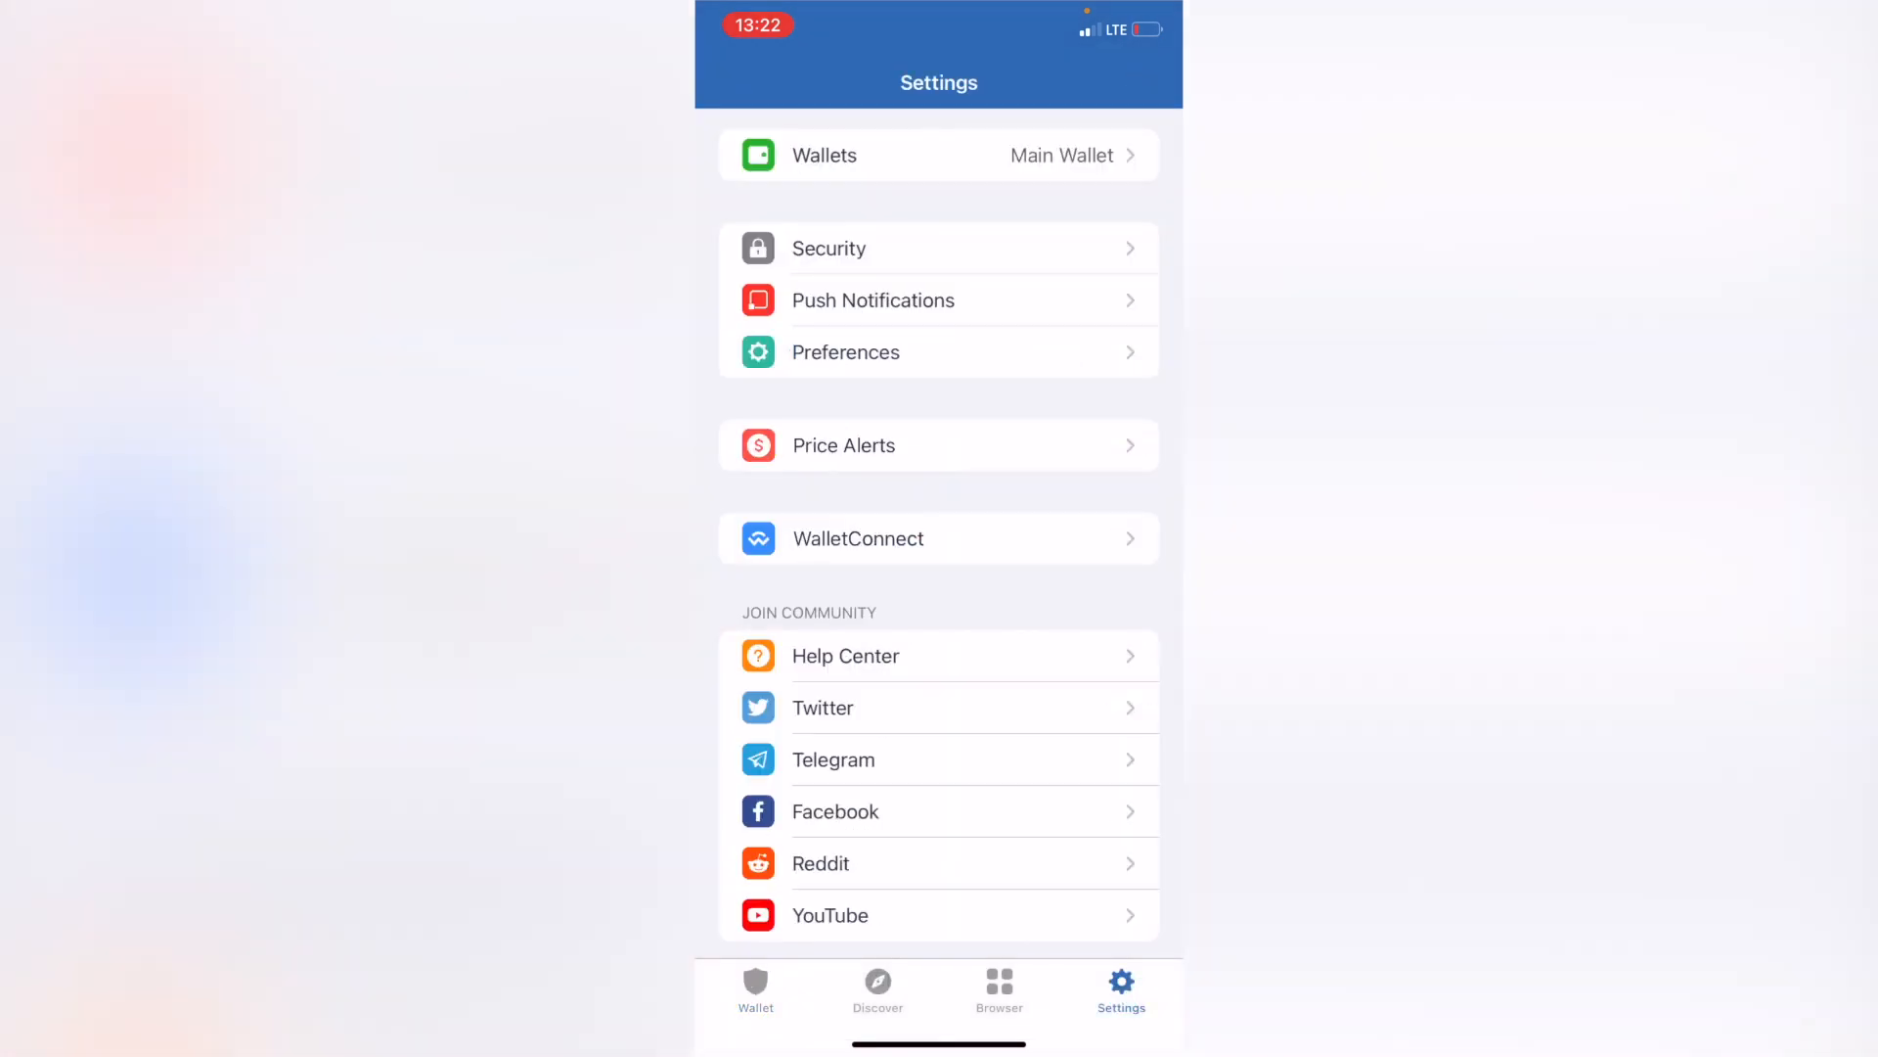
left_click(938, 154)
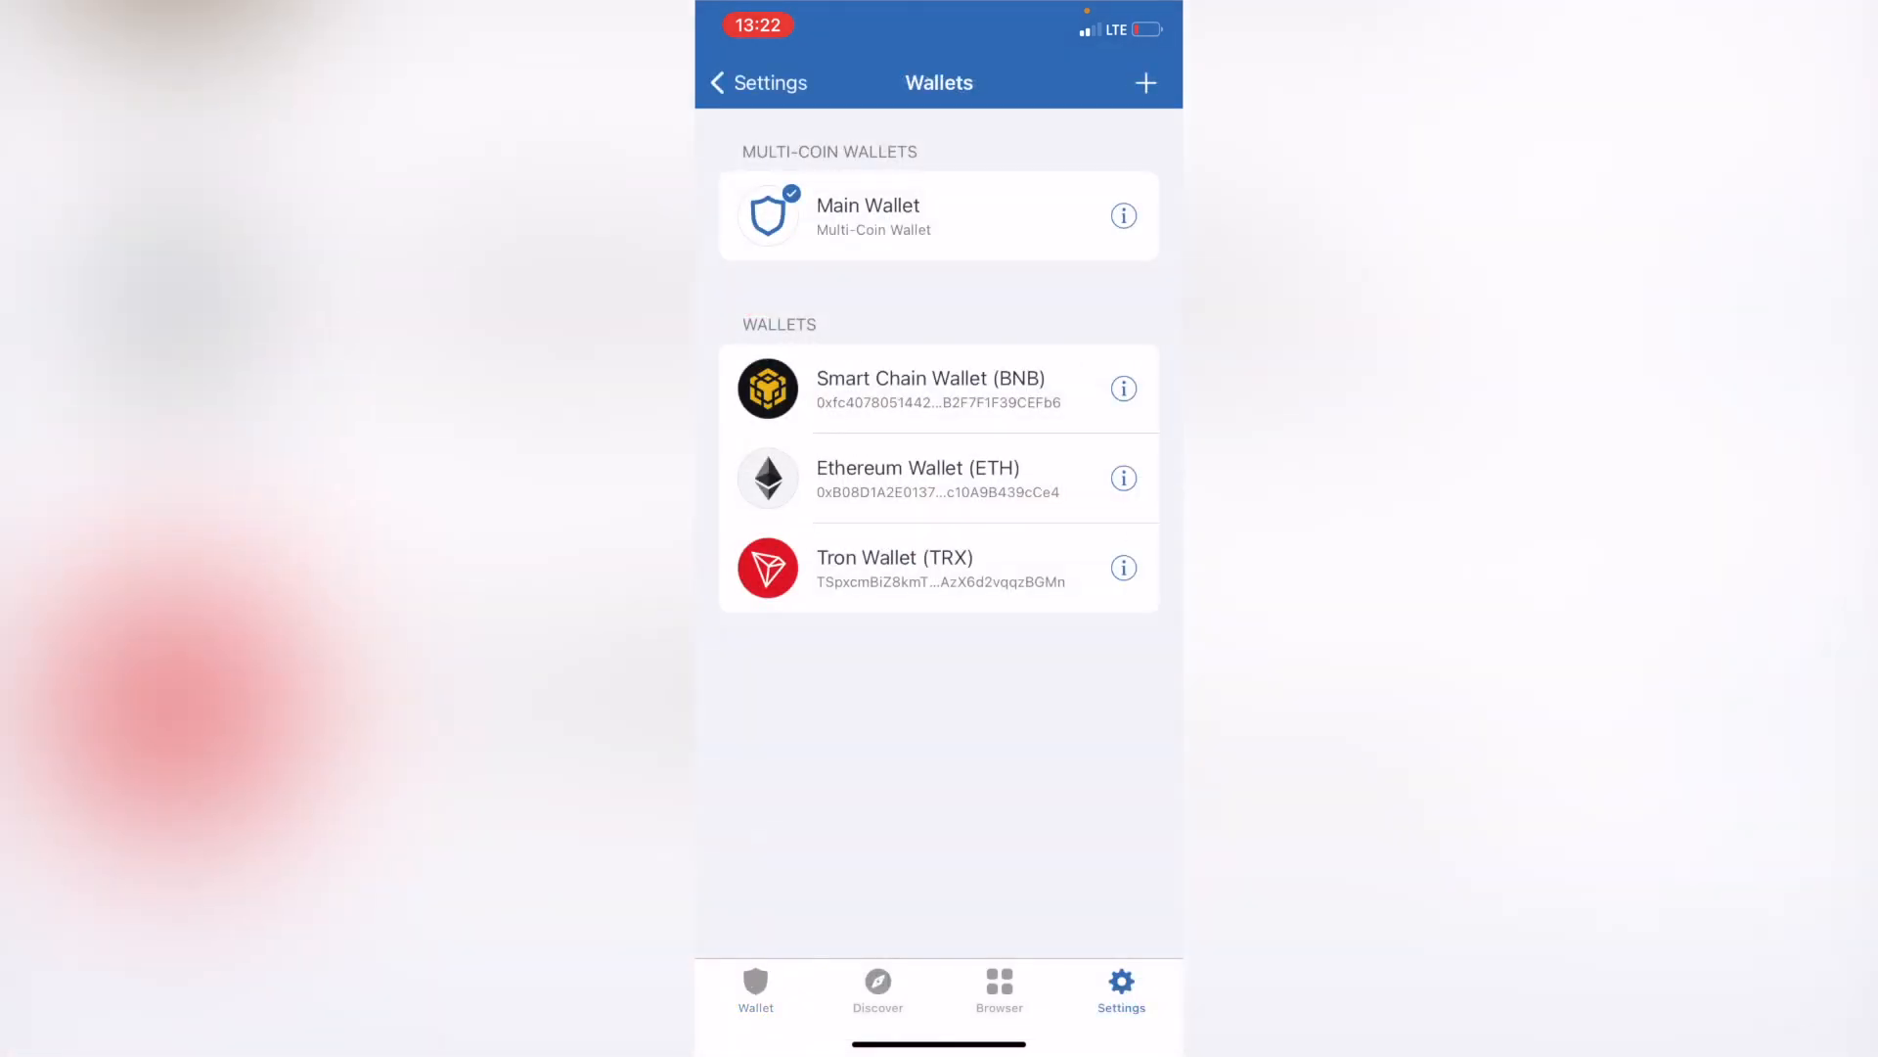
left_click(1122, 215)
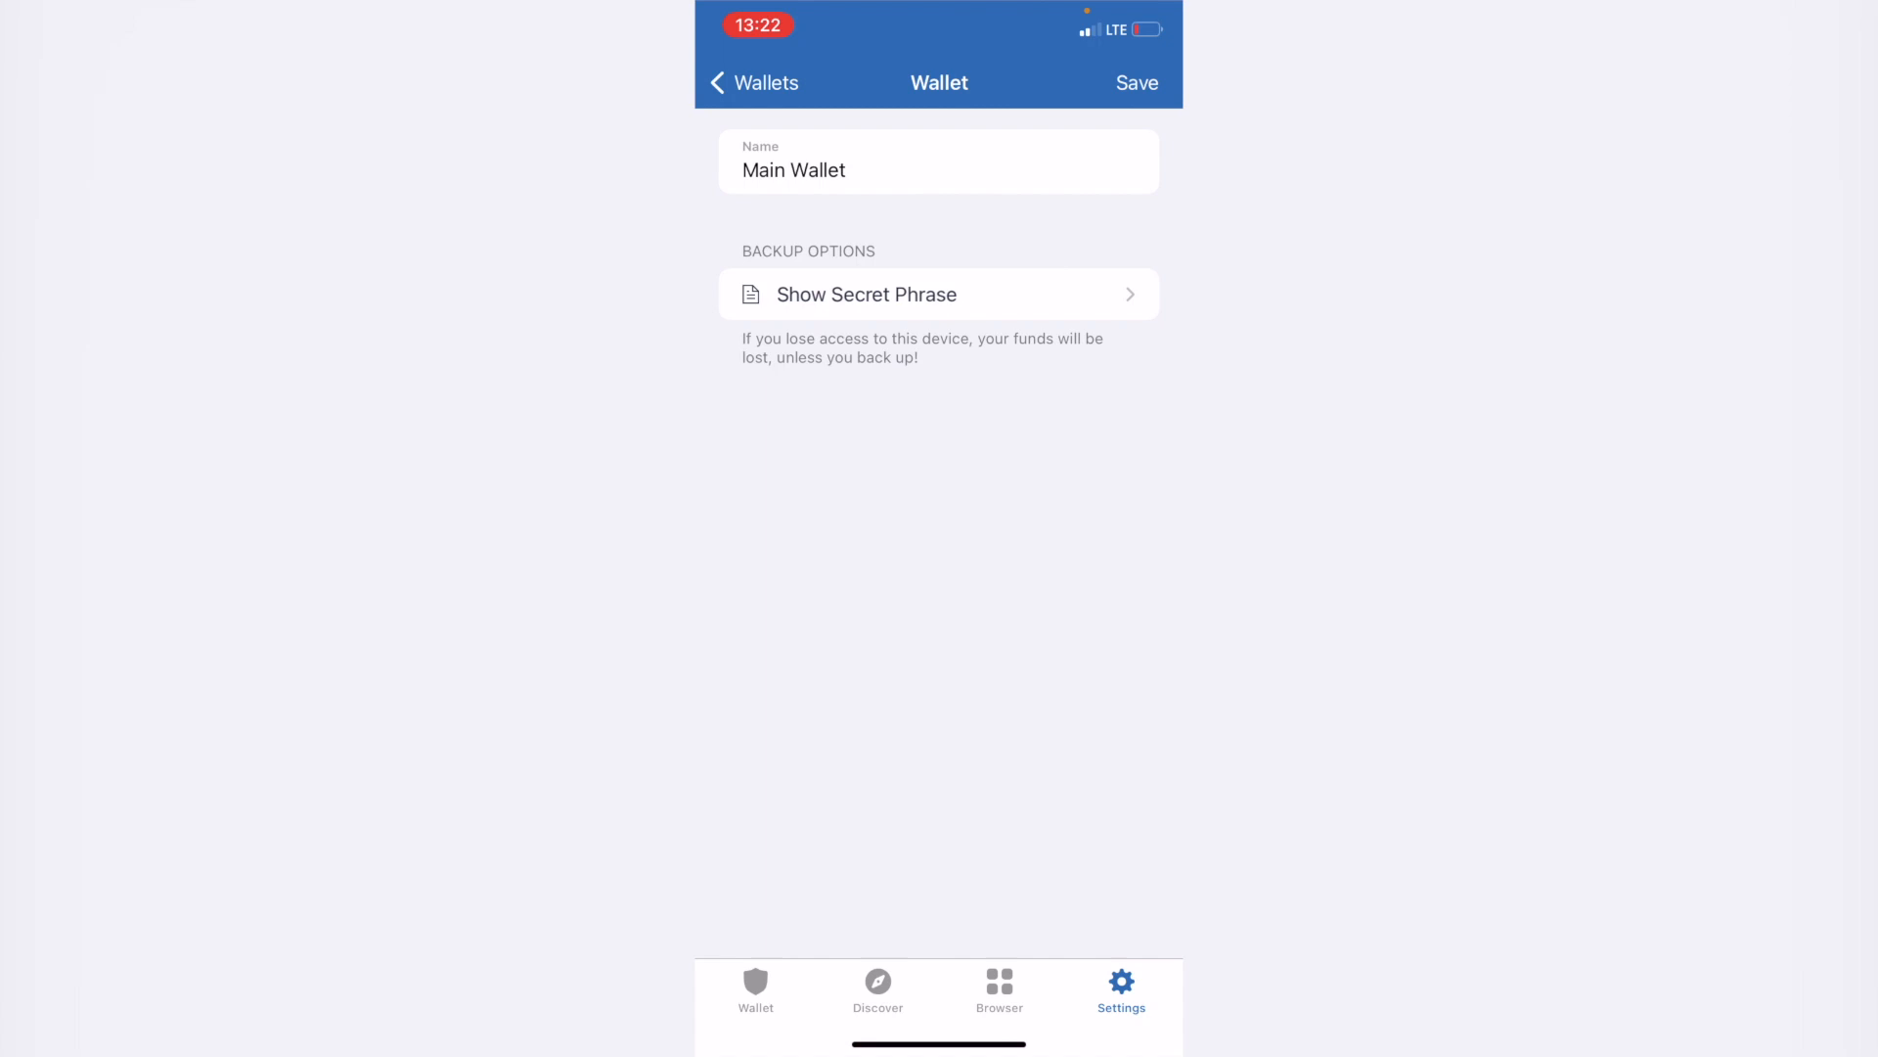
left_click(879, 988)
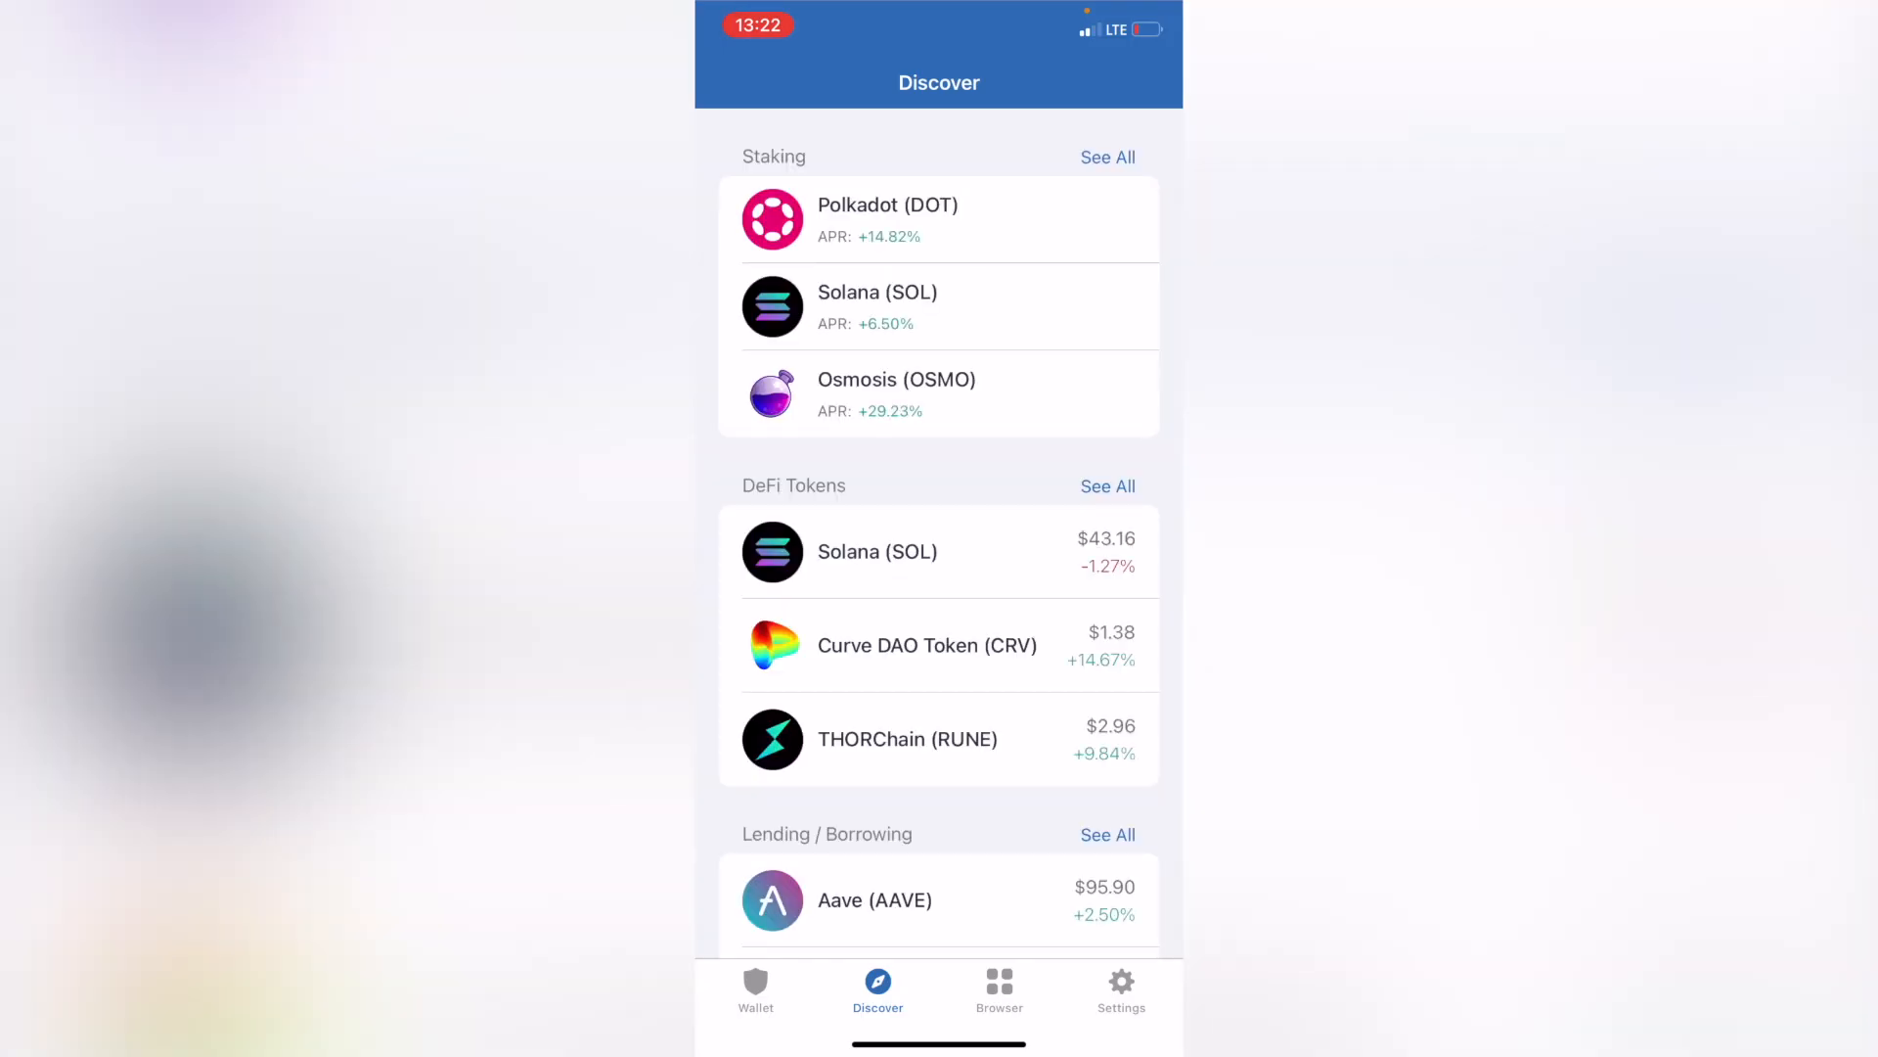
left_click(756, 992)
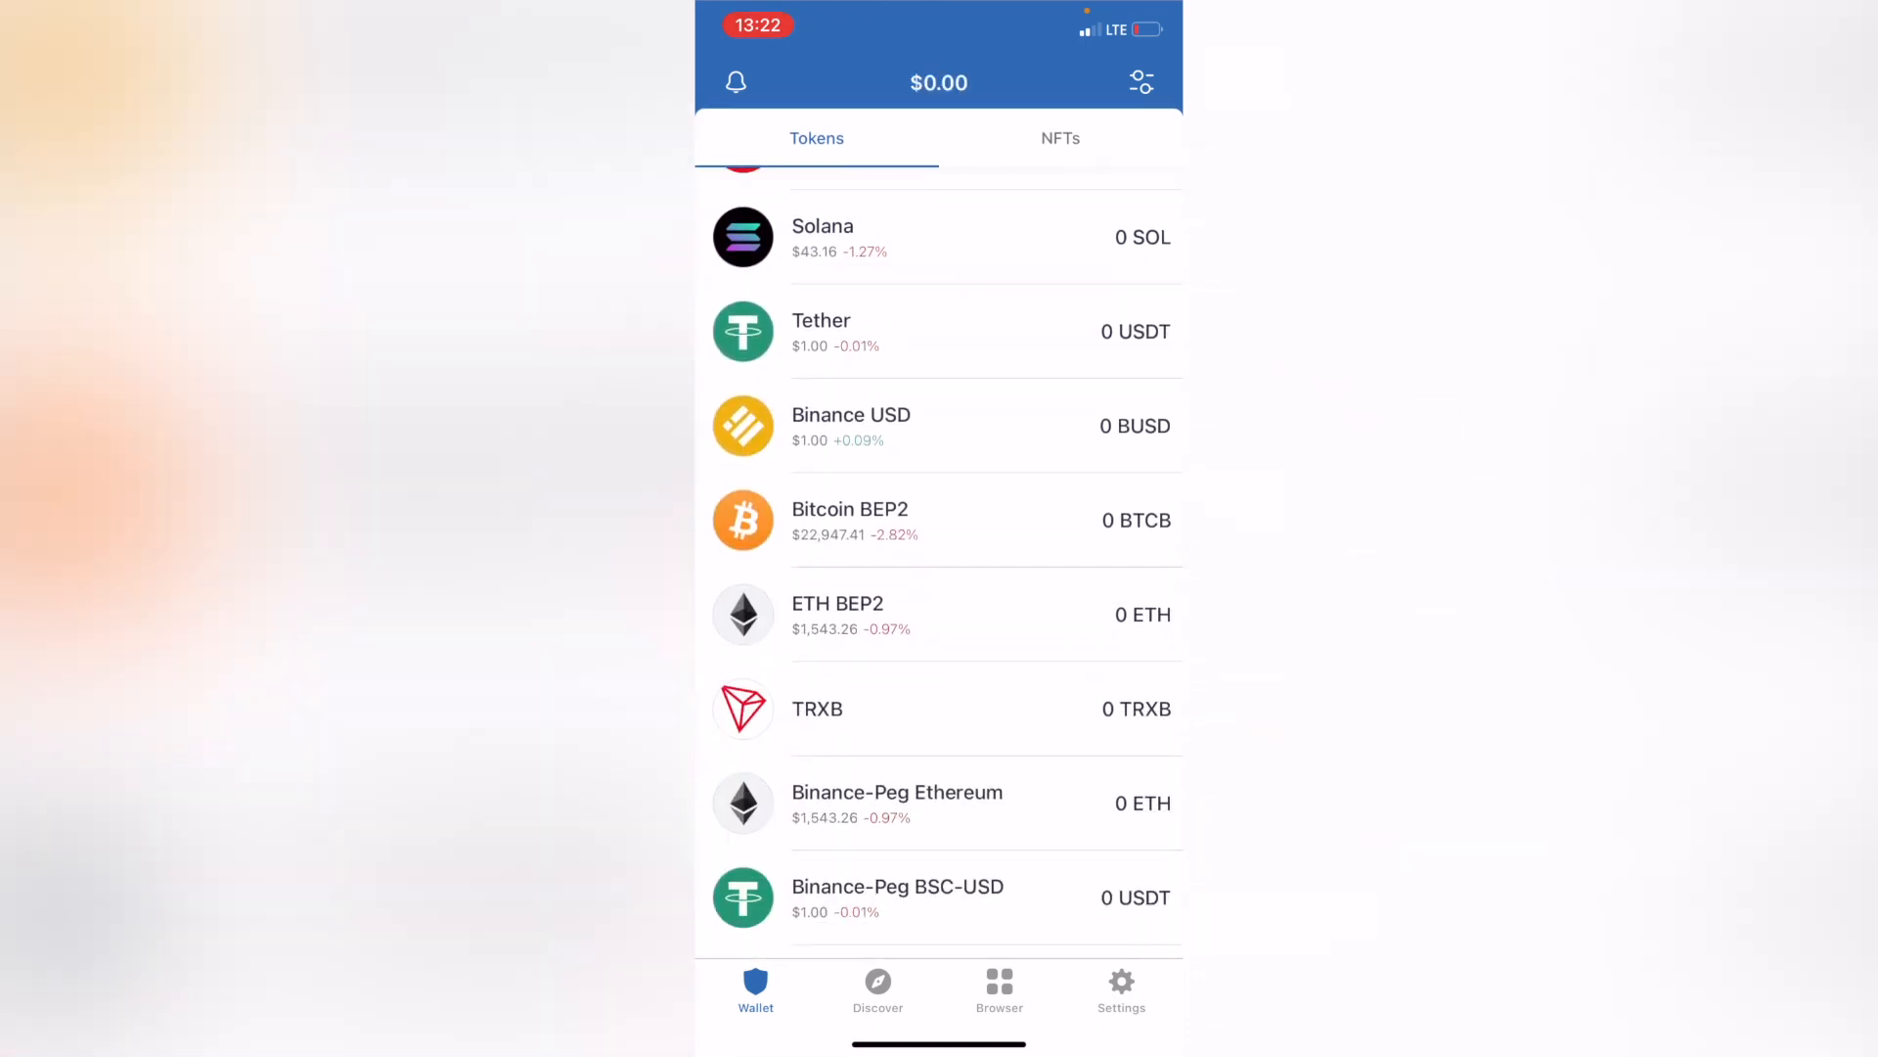
scroll("down", 3)
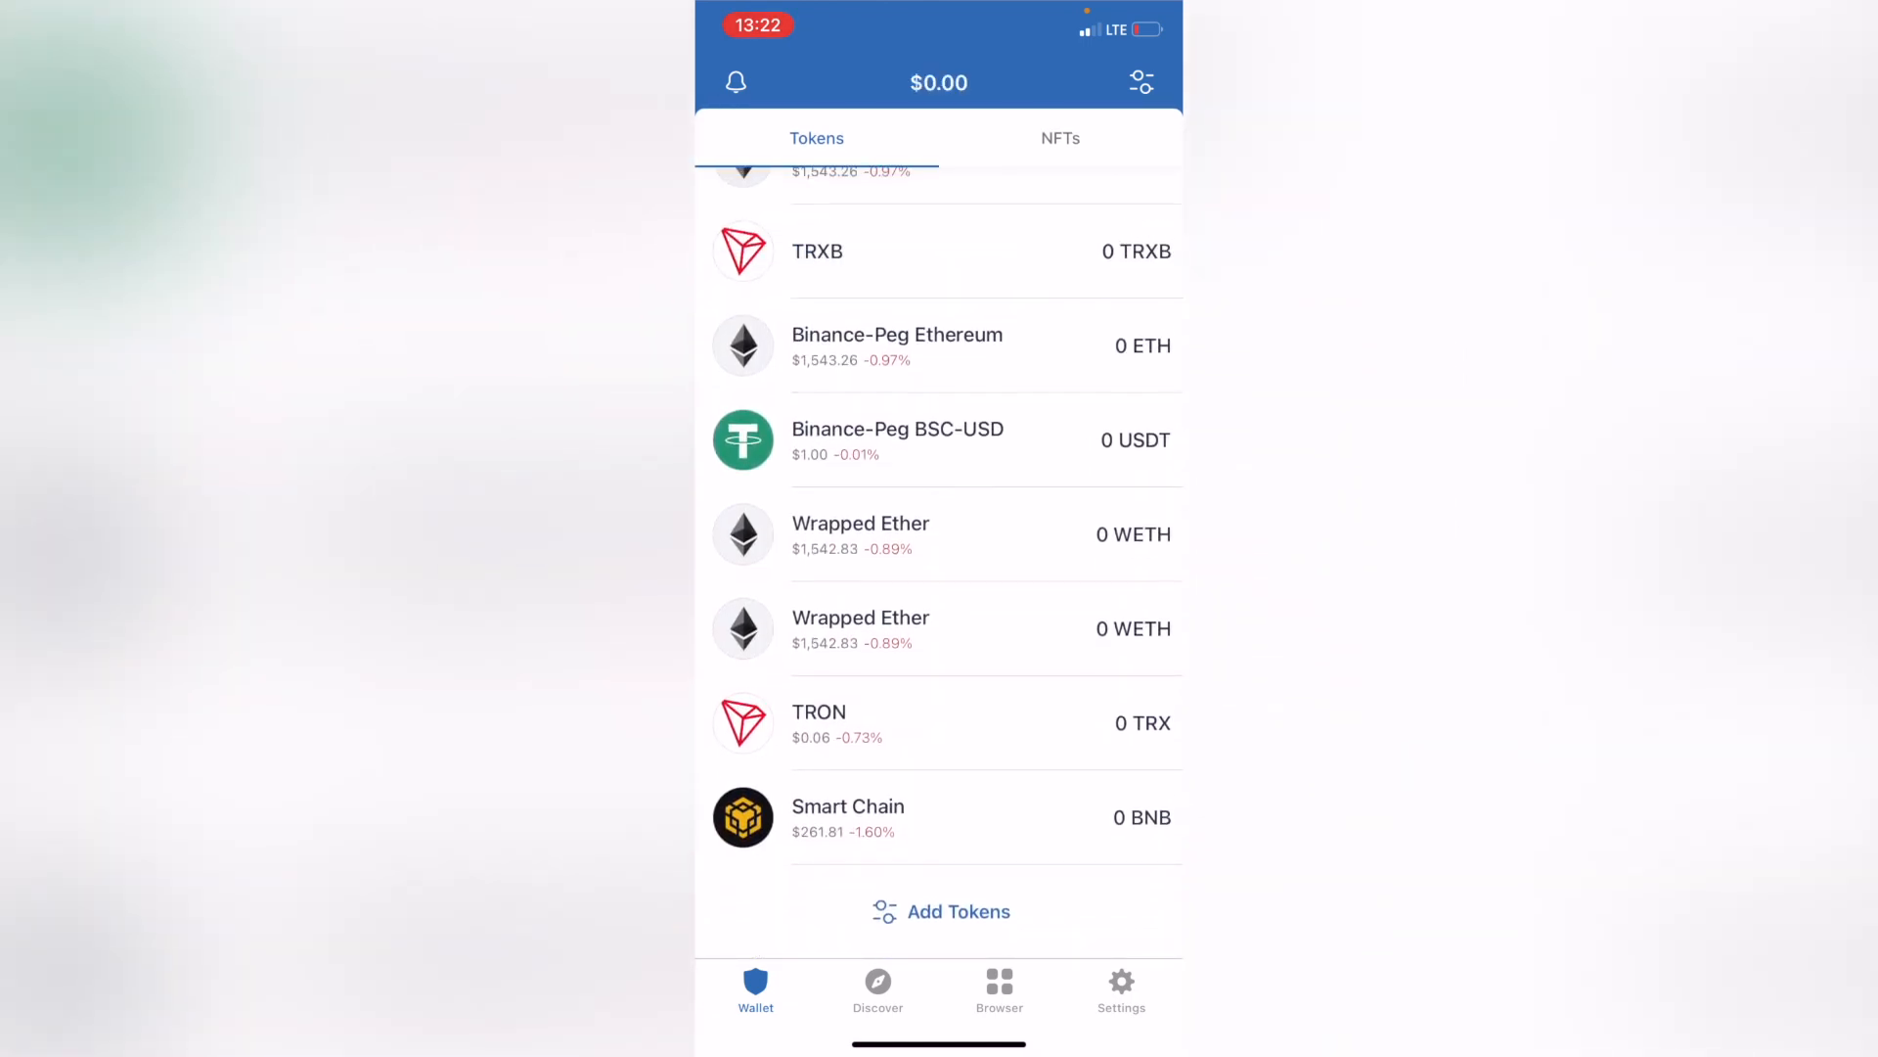
- Search 'MAT', switch on Polygon MATIC, and open its 0 MATIC coin page
left_click(940, 911)
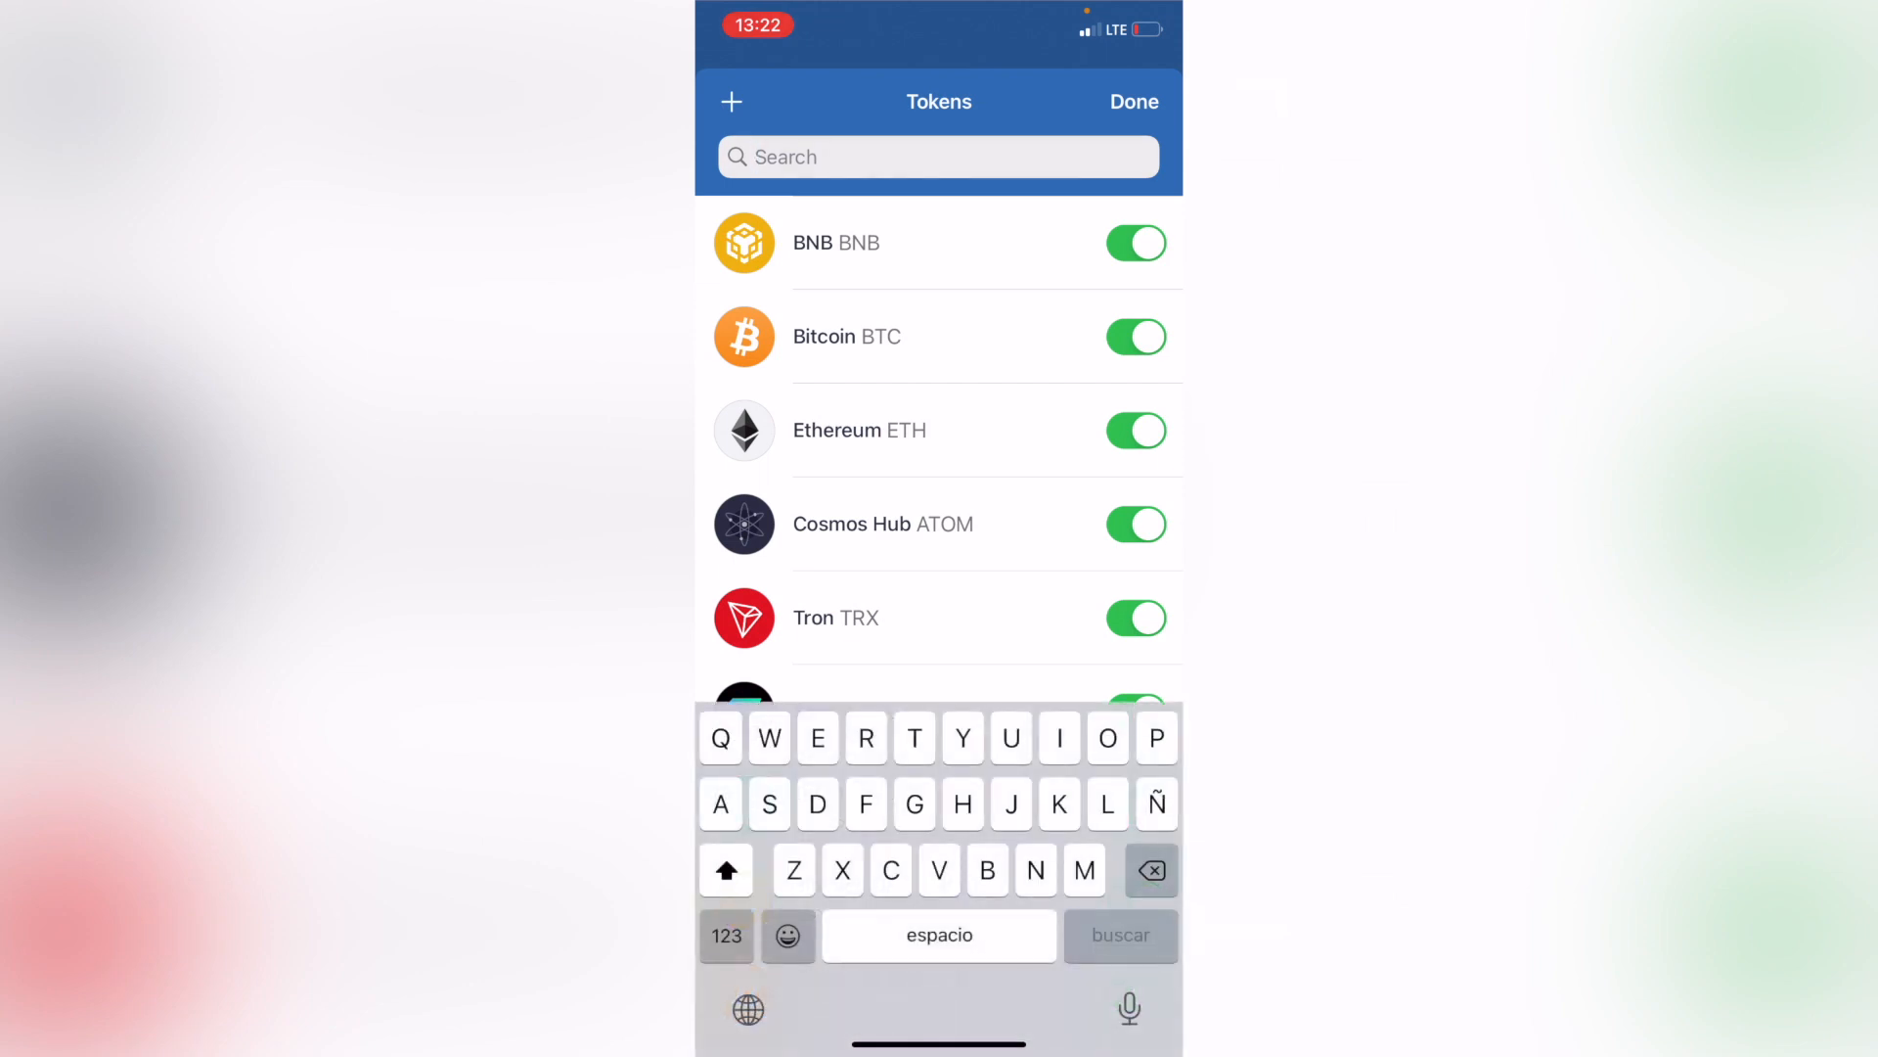
type("MATIC")
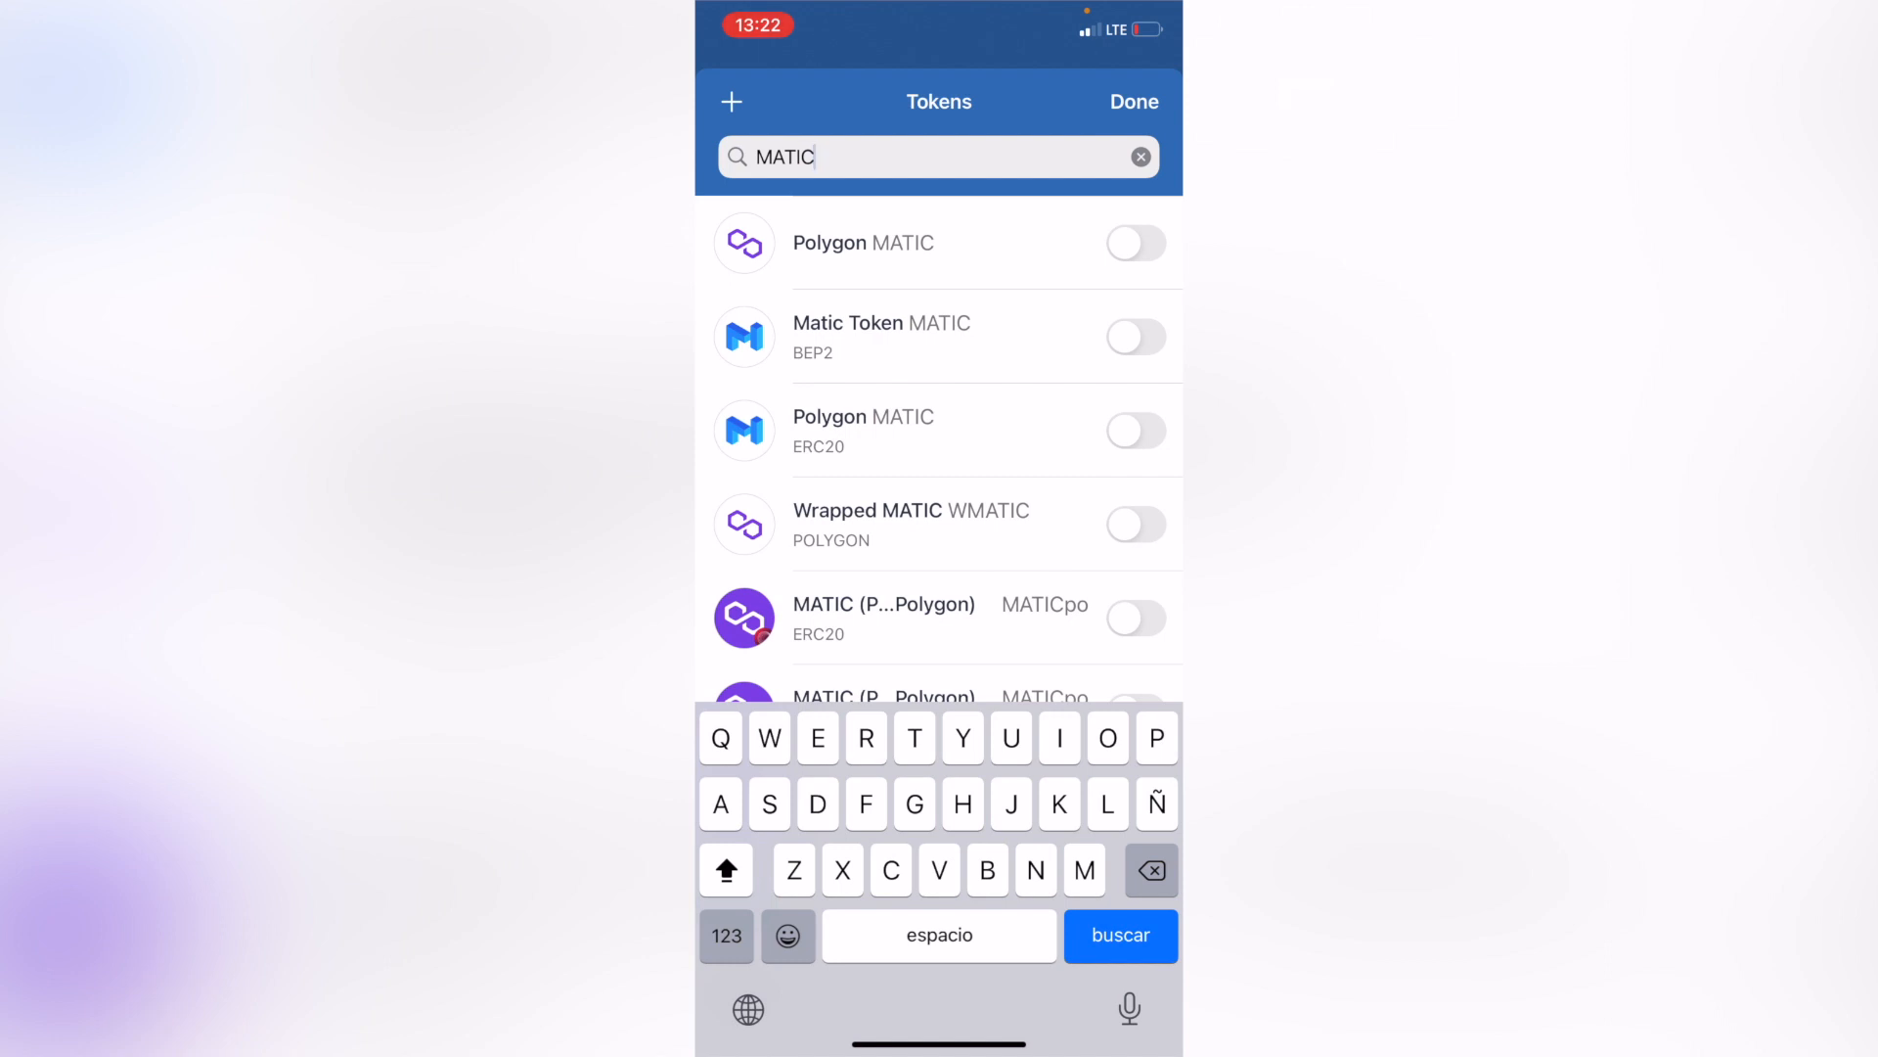
left_click(1135, 244)
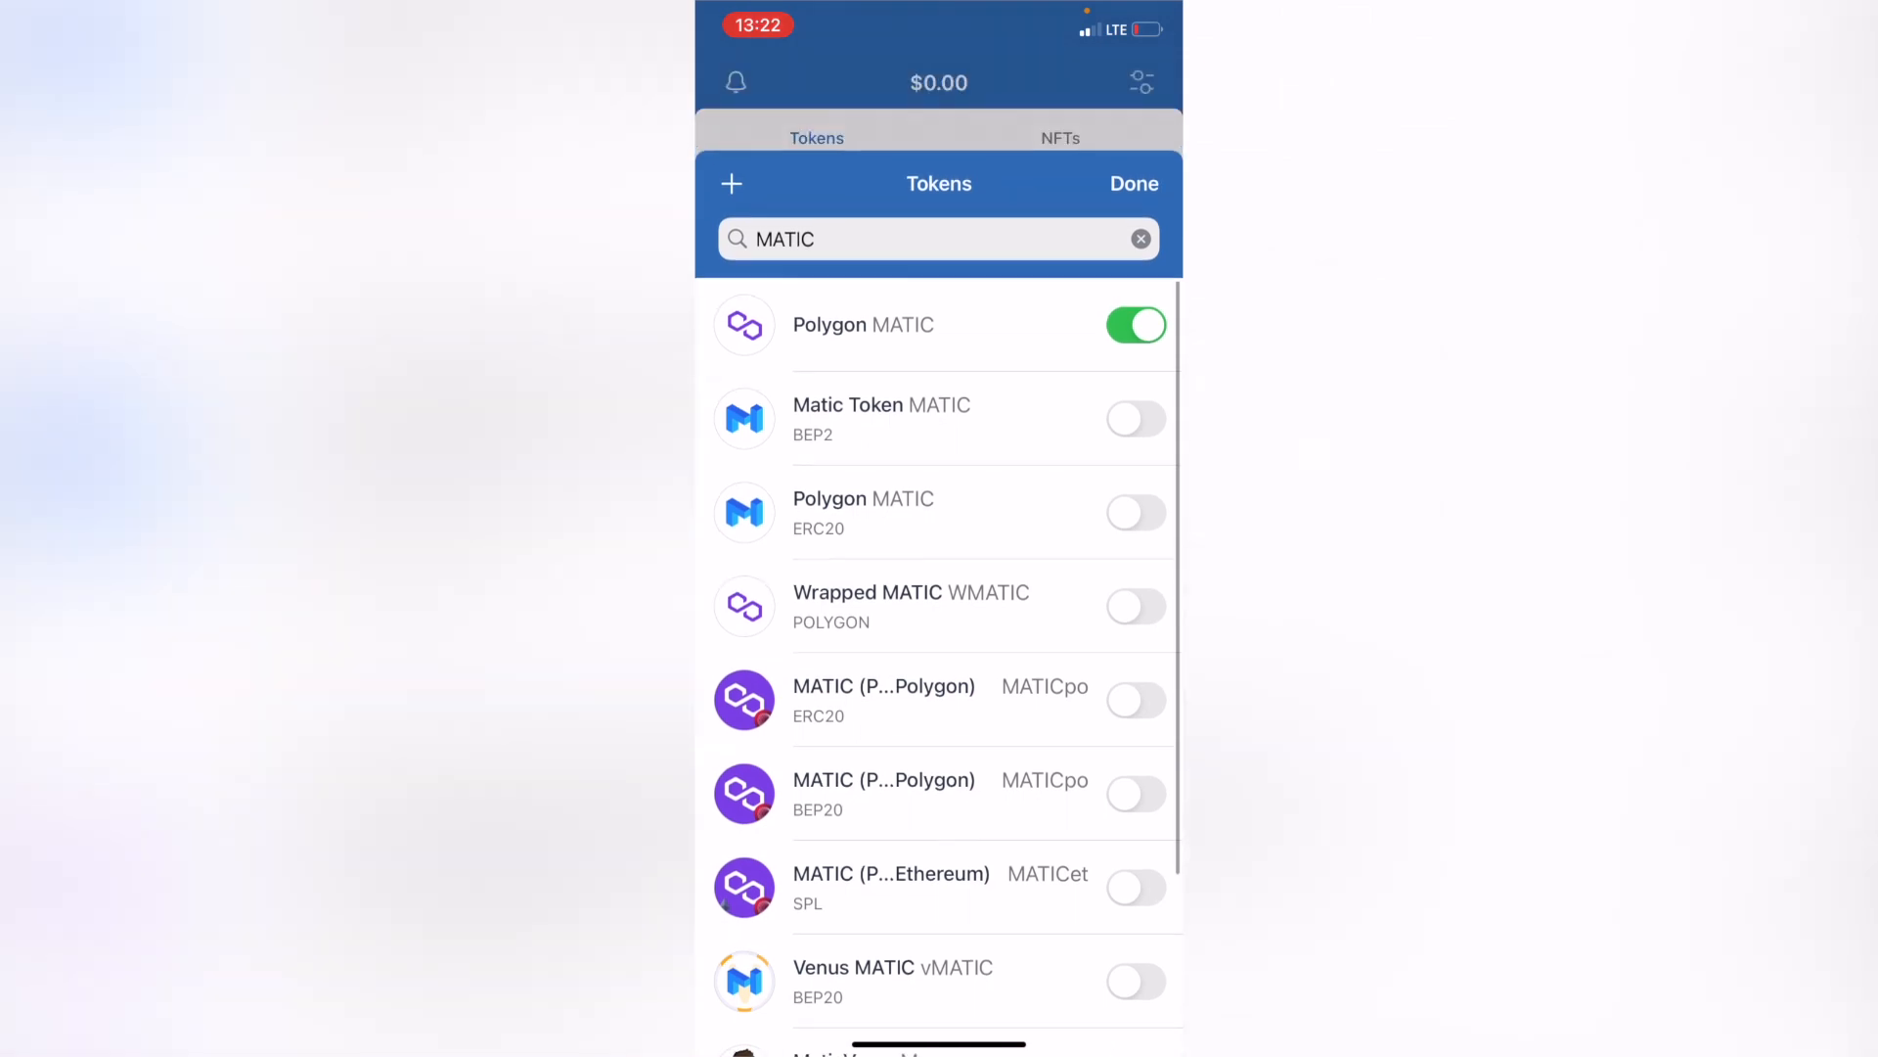
left_click(1132, 183)
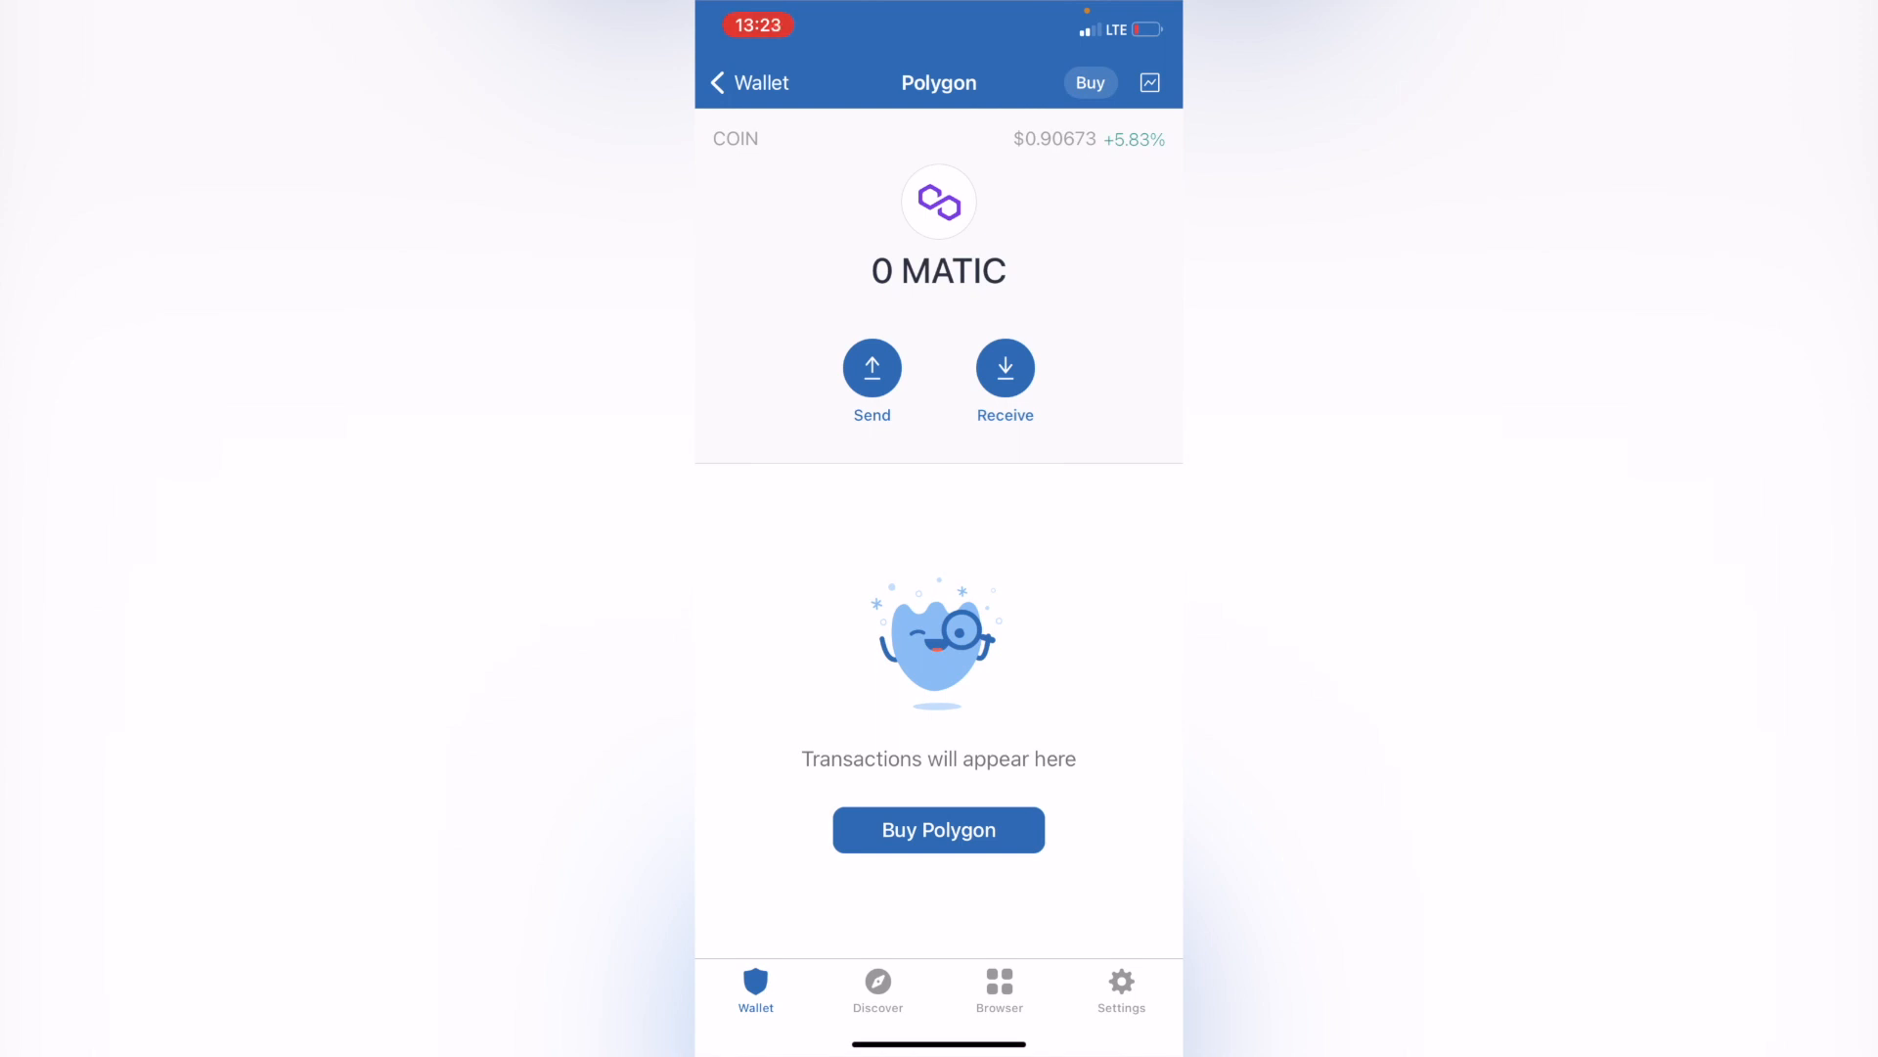
- Start a US$50 Polygon purchase and choose Transak as the provider
left_click(938, 828)
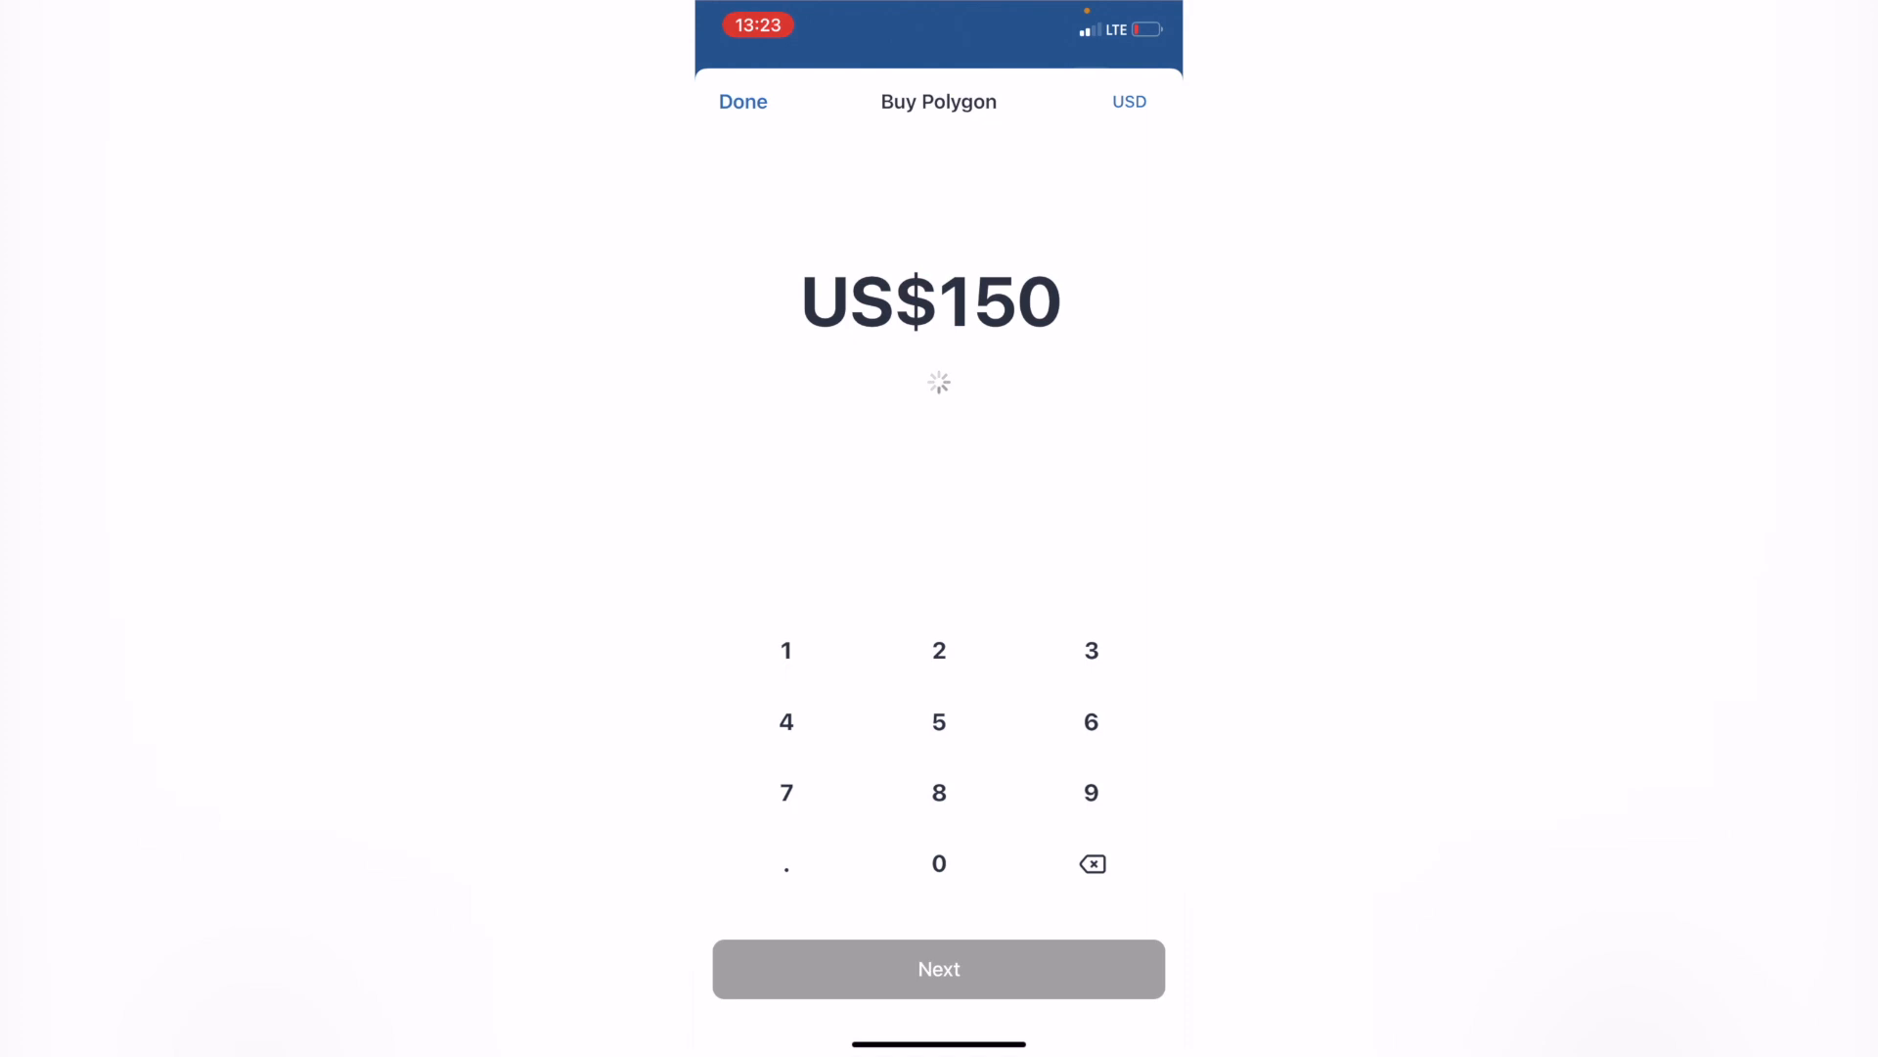
left_click(1090, 864)
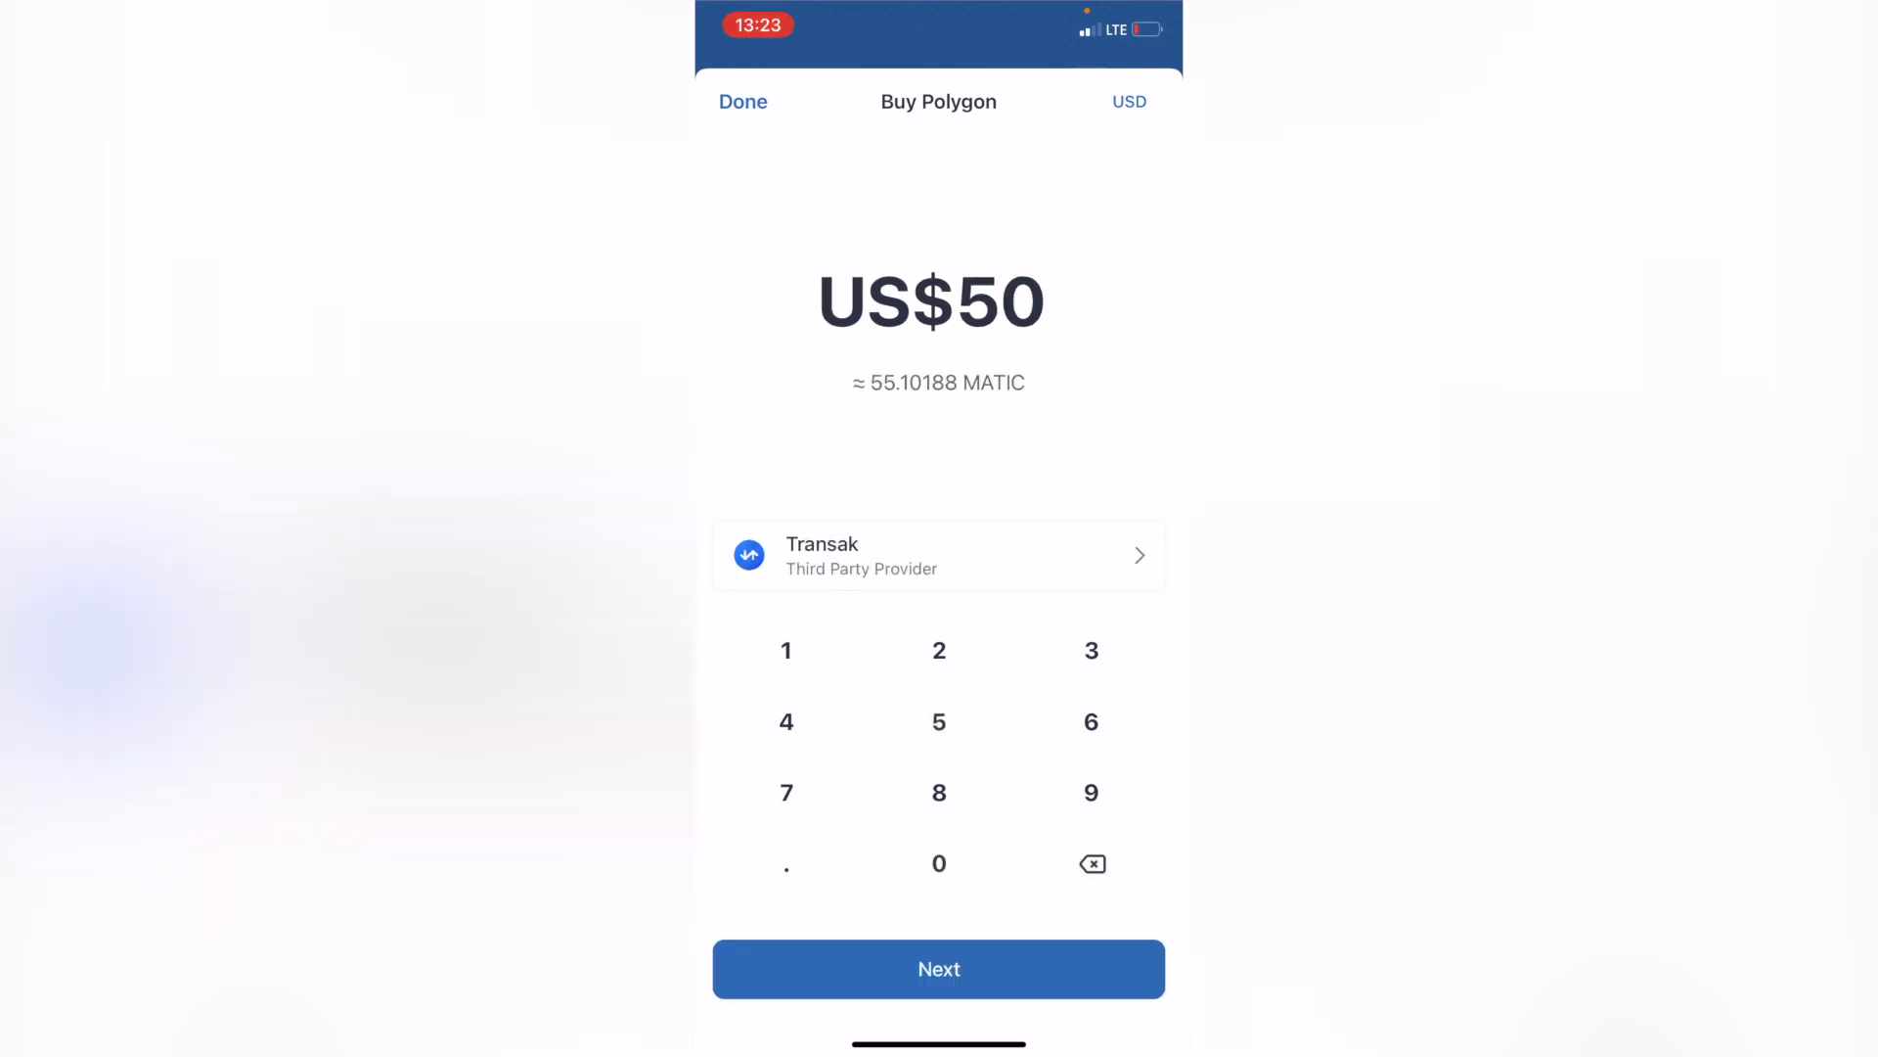
left_click(938, 555)
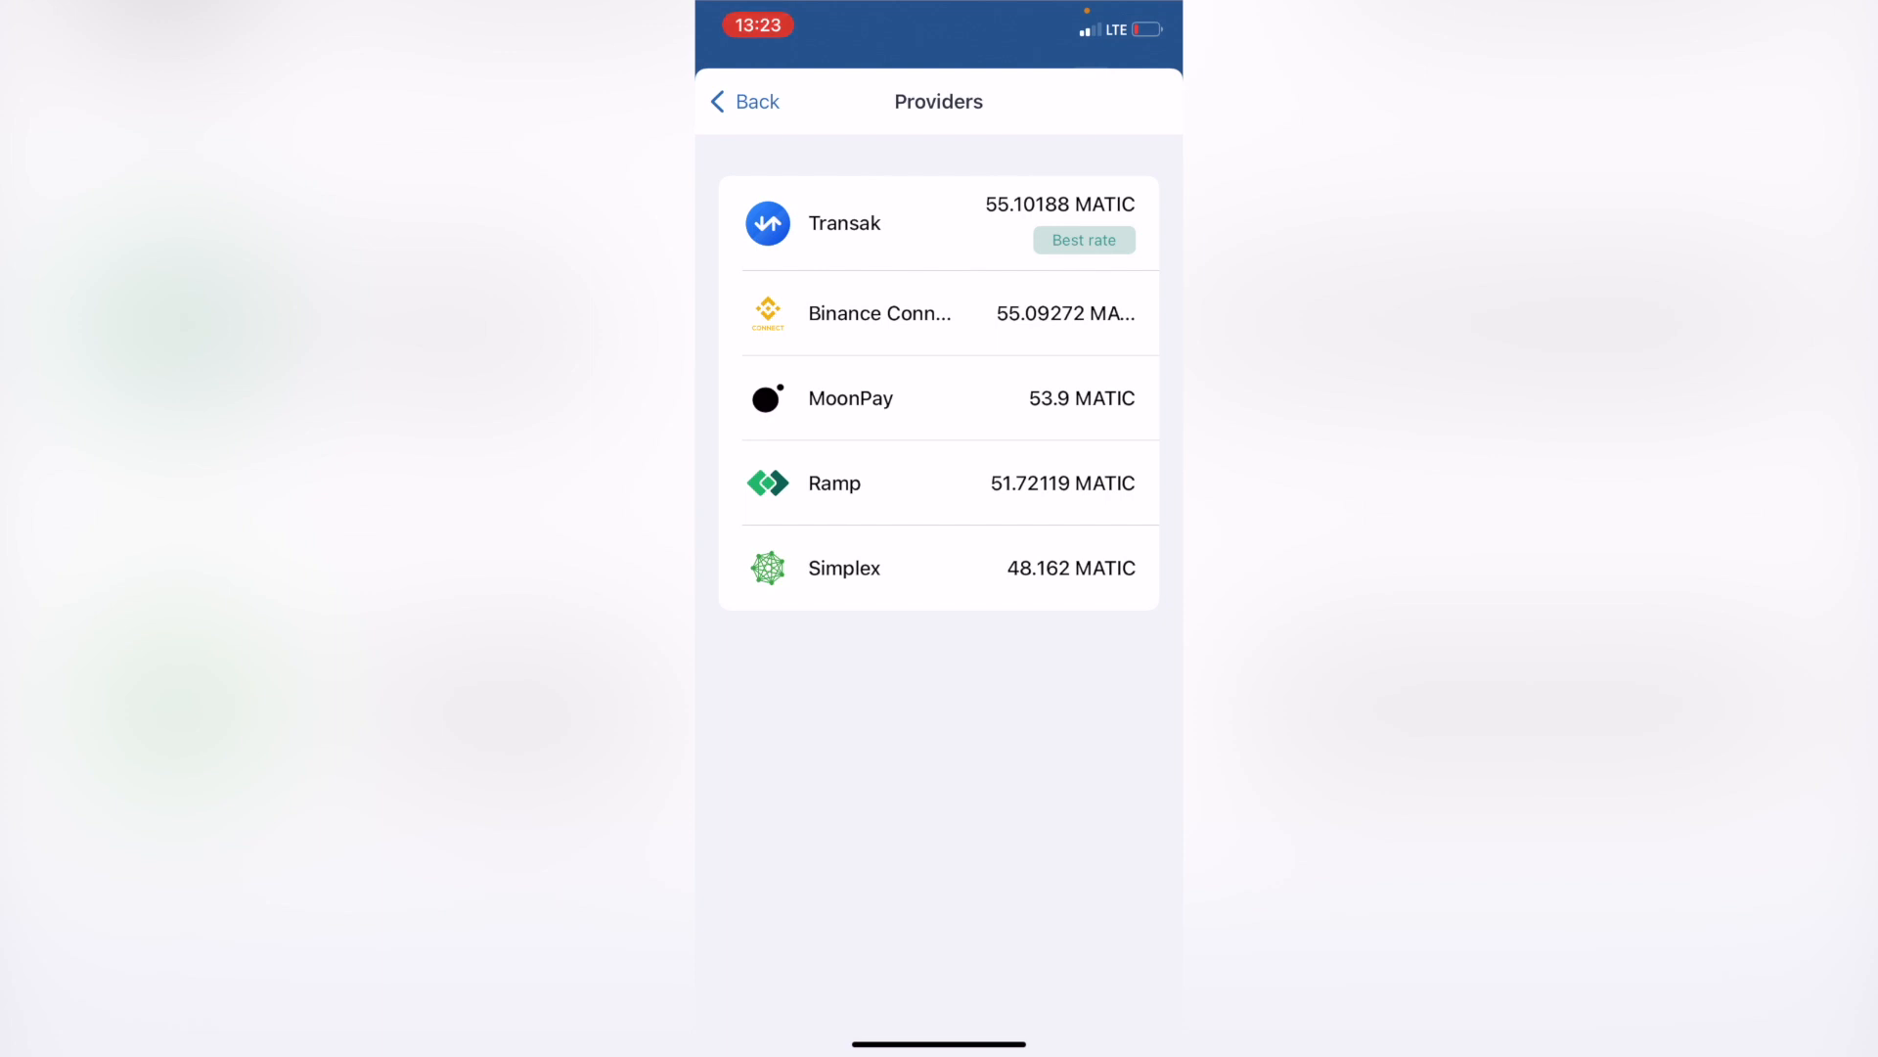
left_click(940, 223)
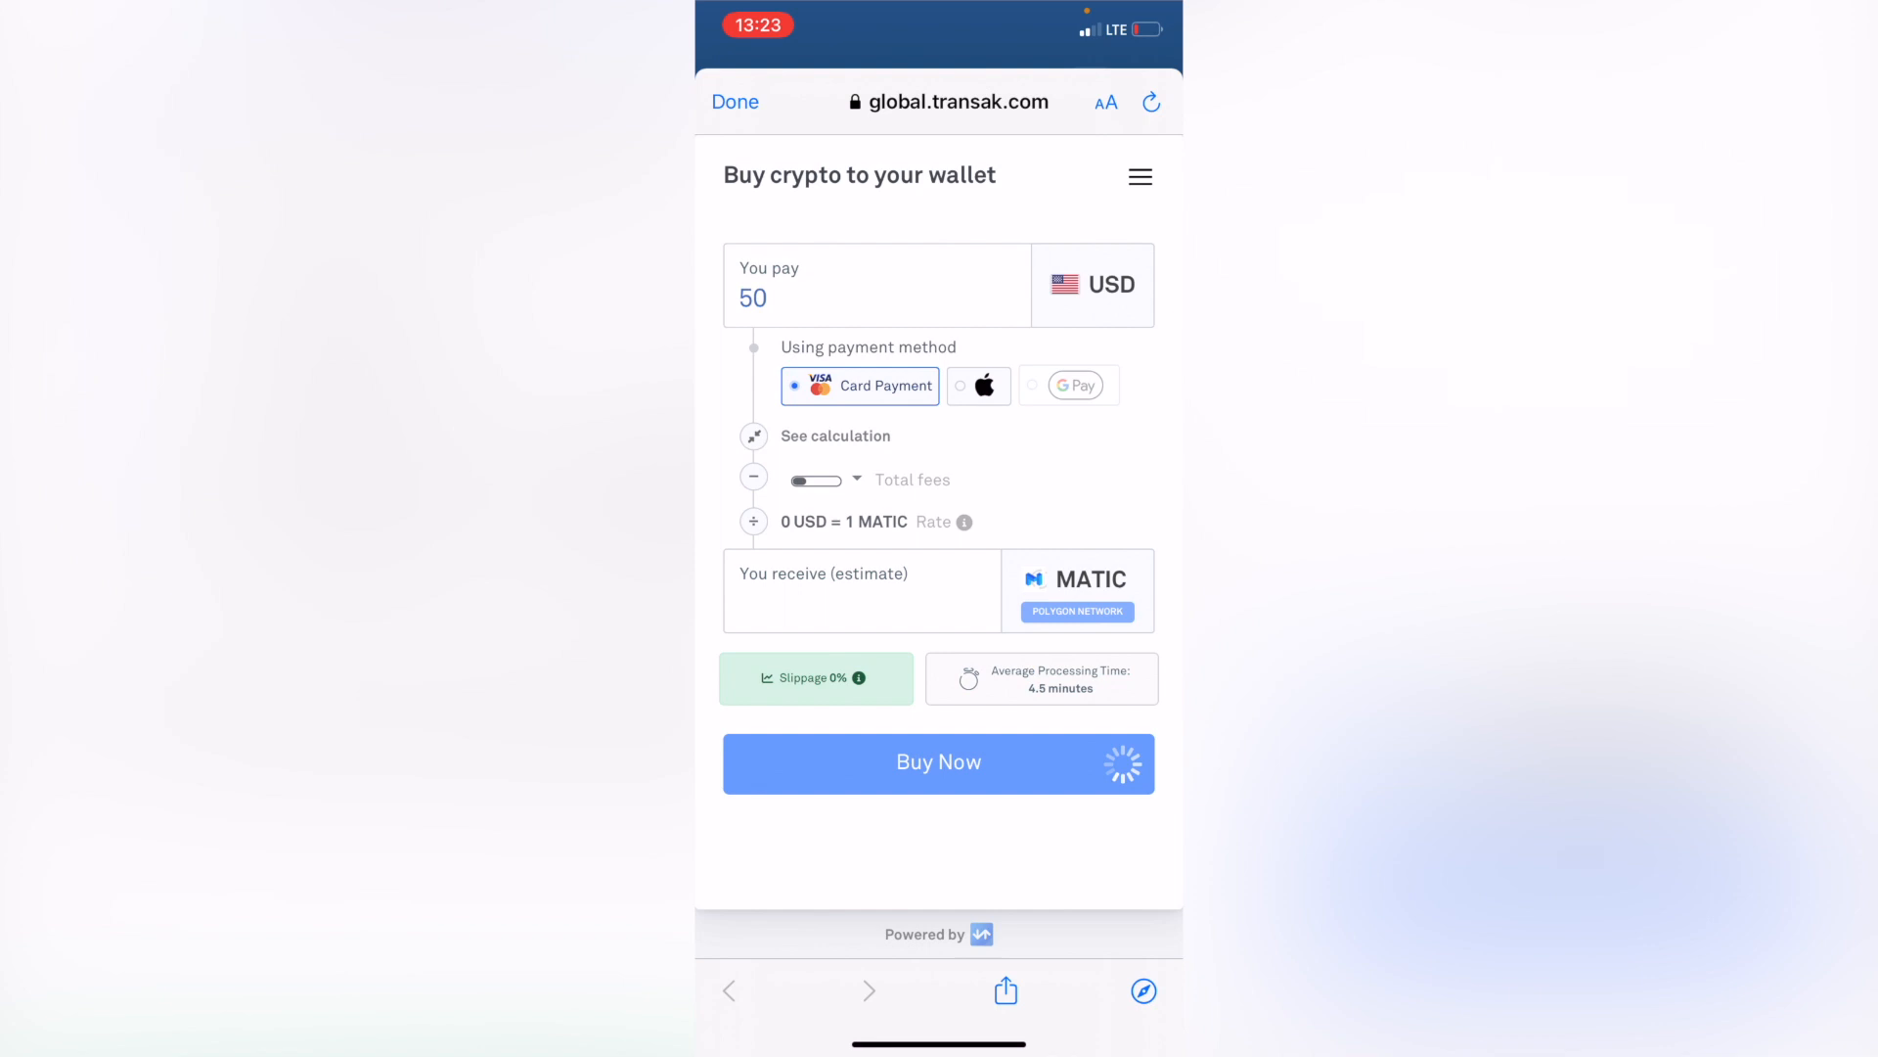
- Choose card payment, preview buying about 51.24 MATIC for 50 USD, then exit Transak
left_click(979, 384)
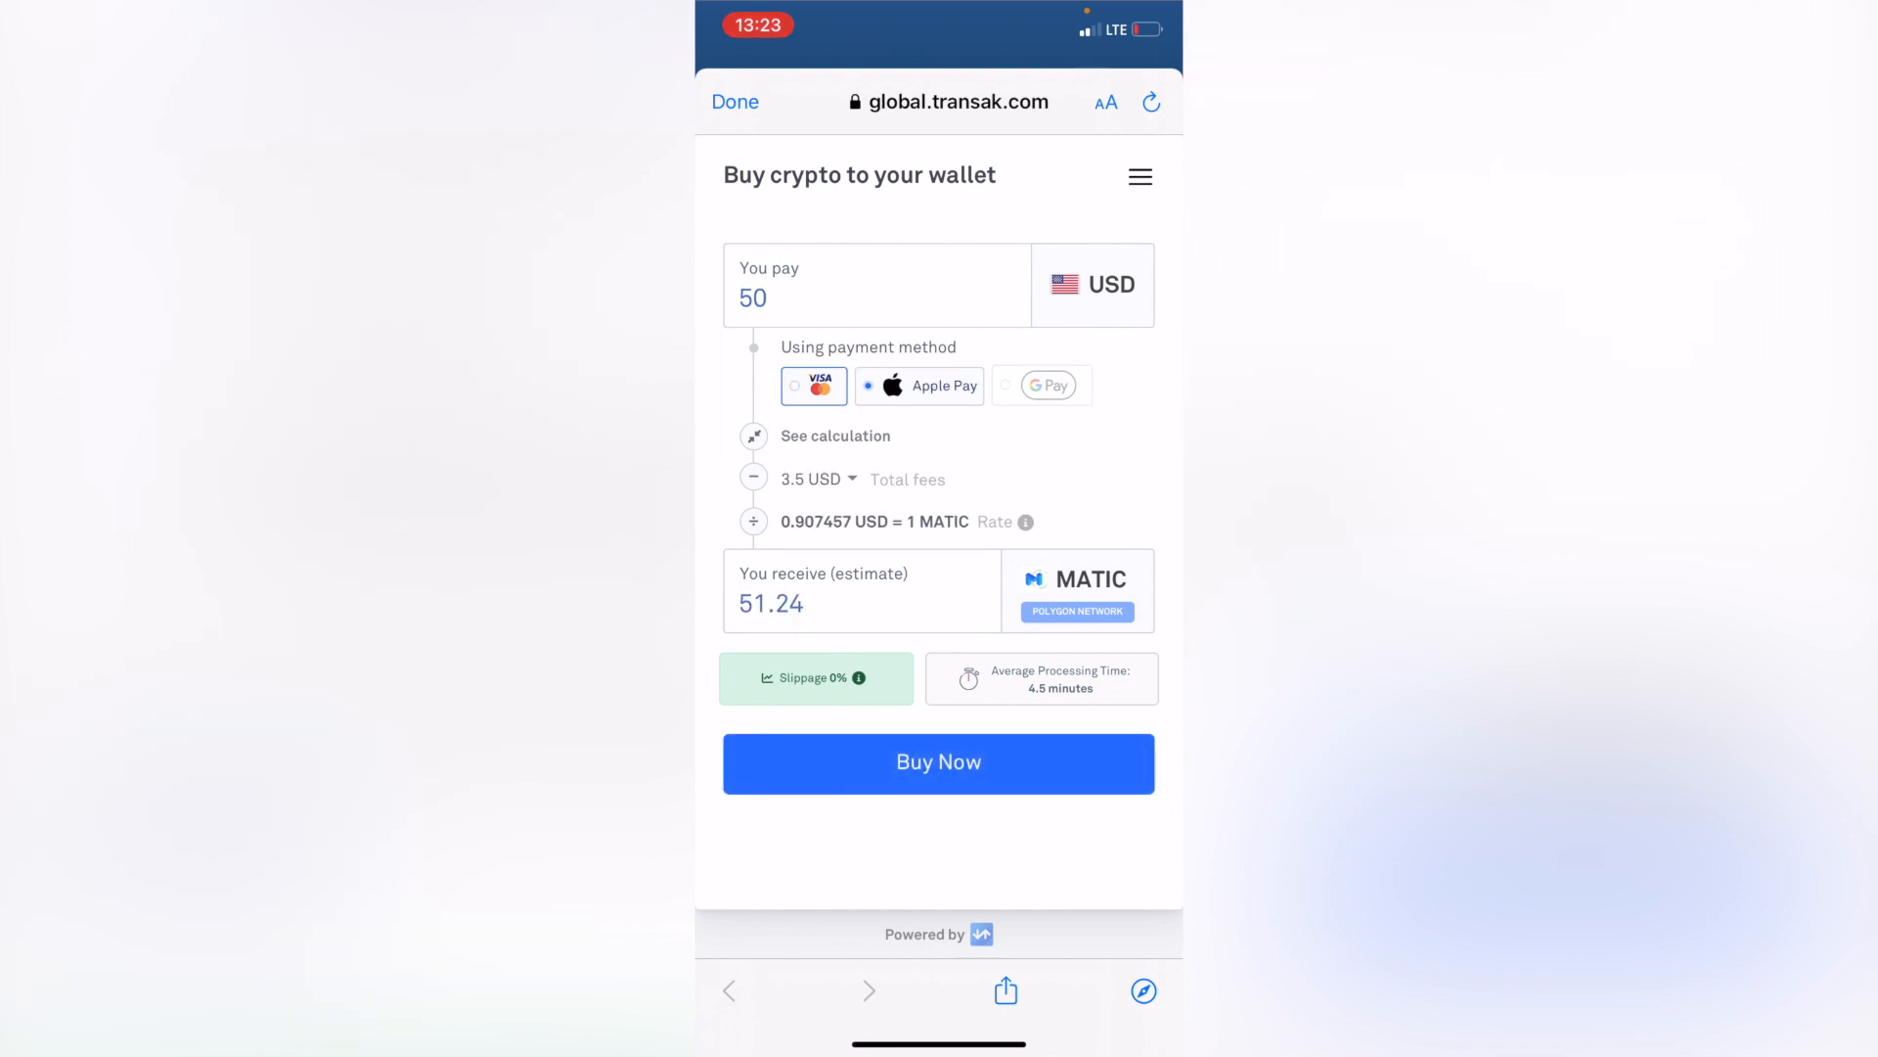
left_click(813, 384)
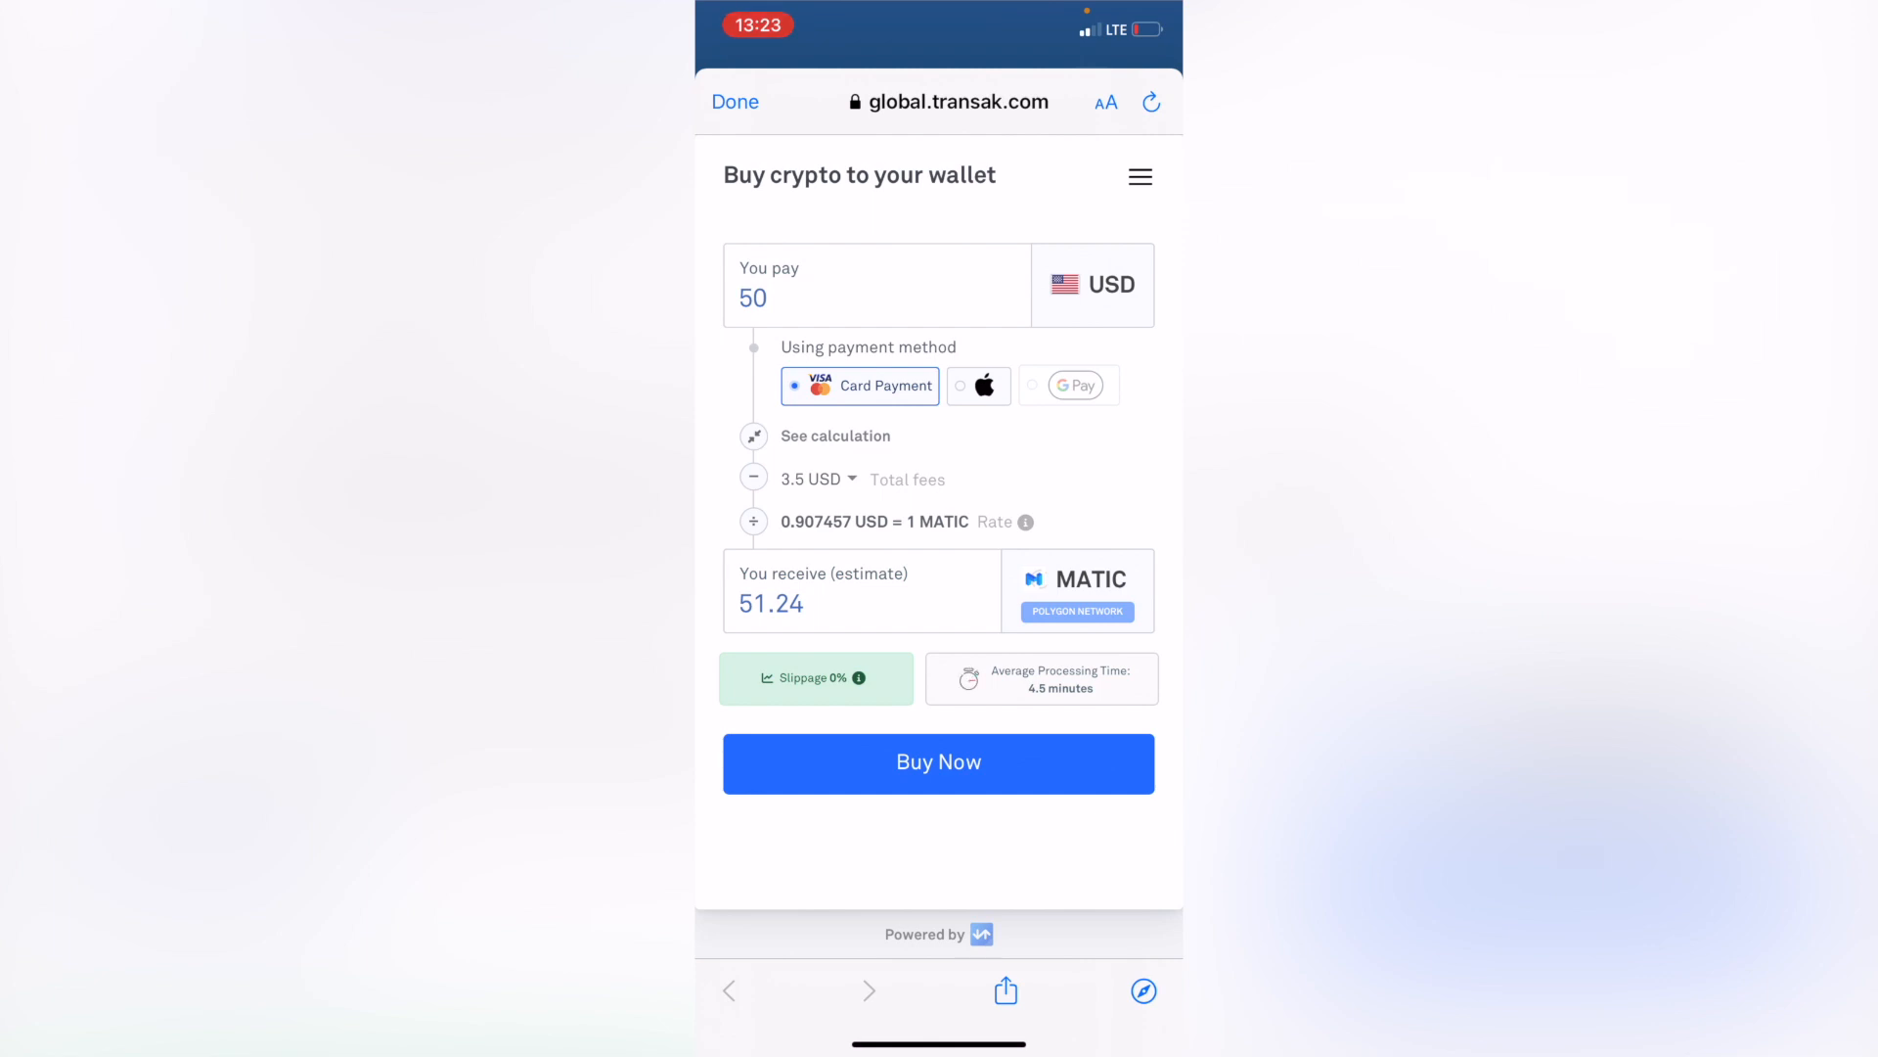
left_click(938, 763)
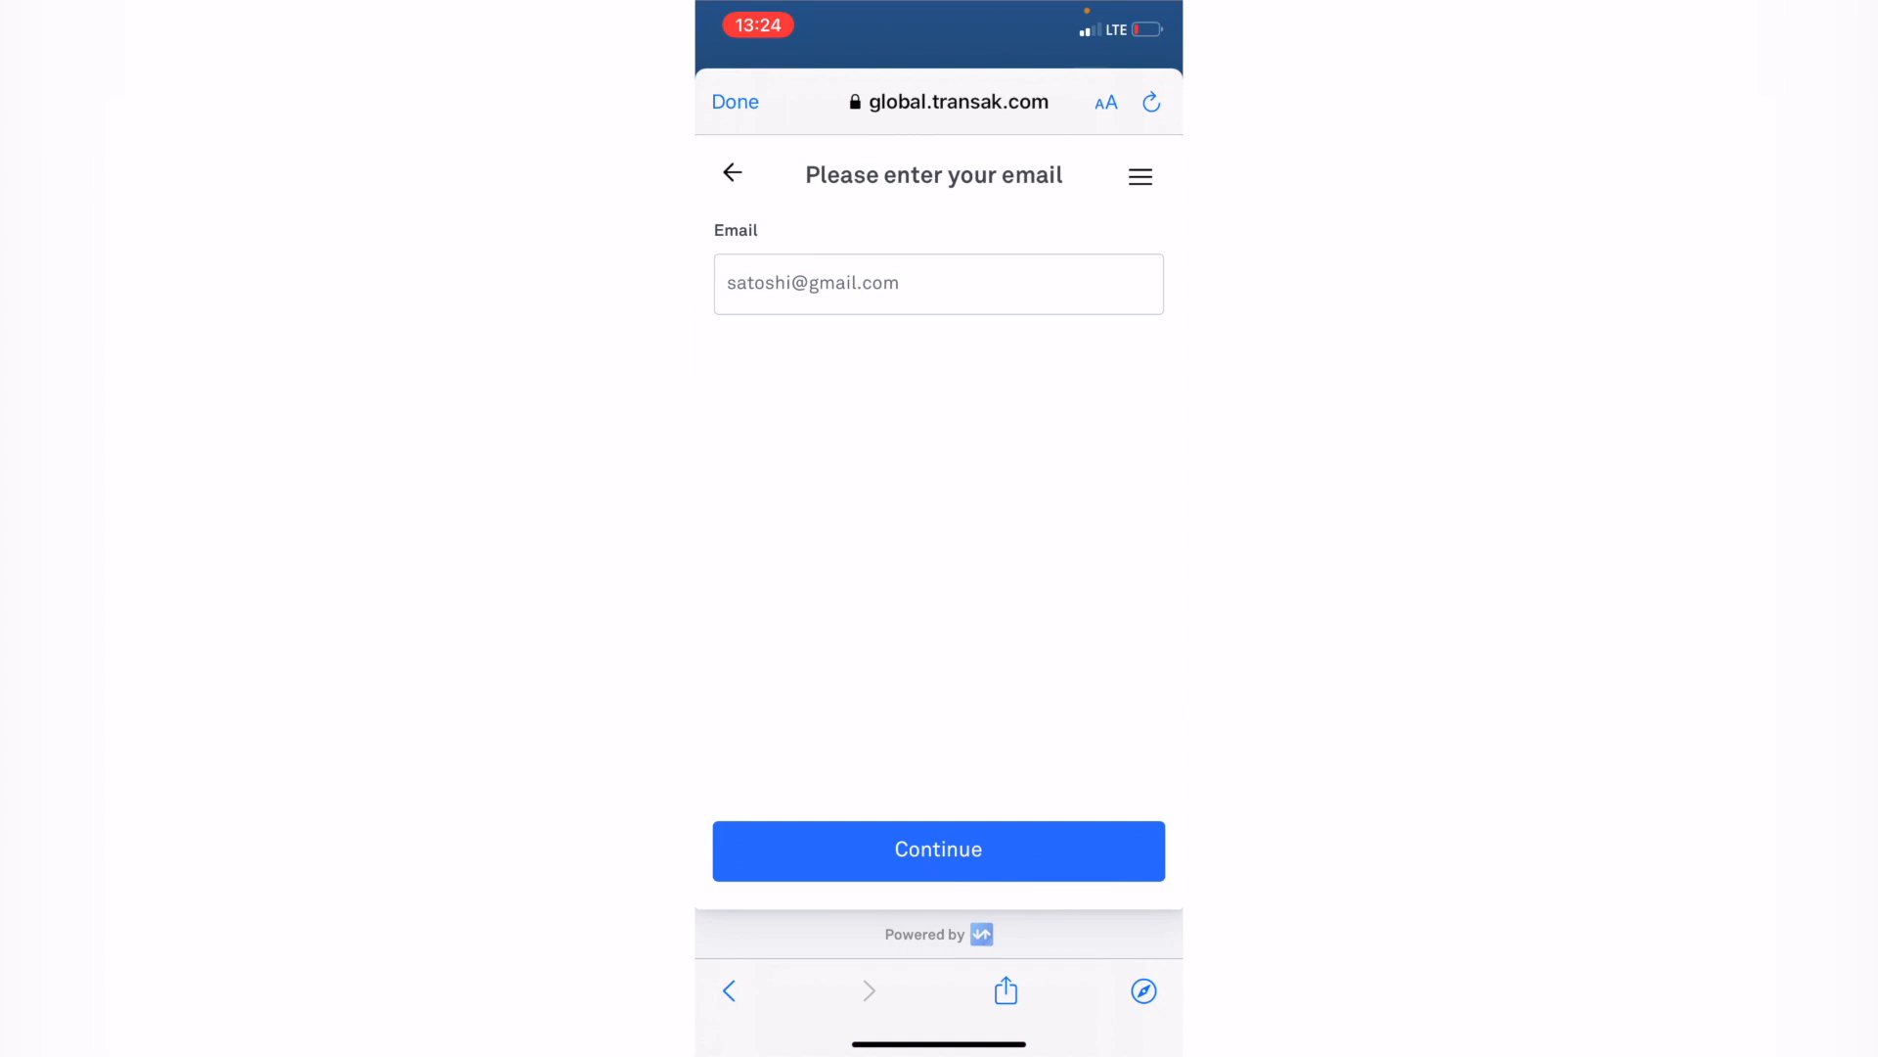
left_click(734, 101)
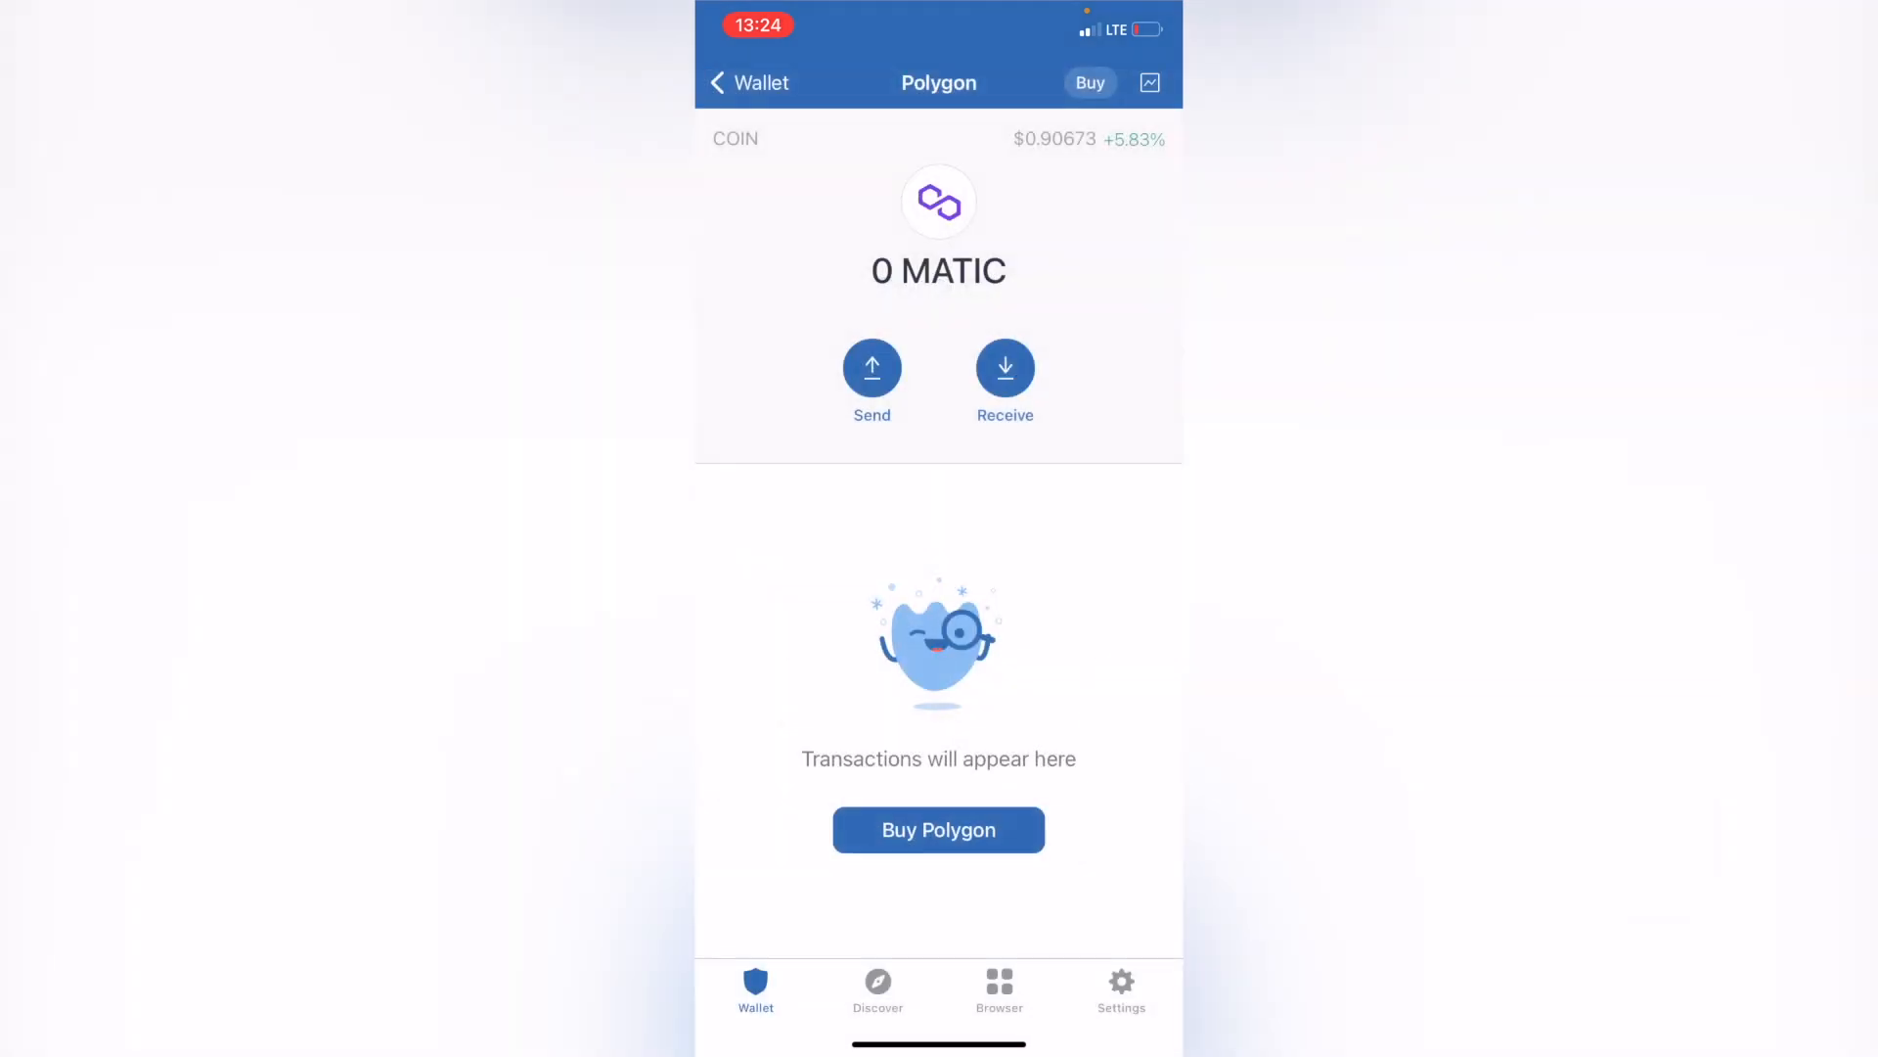
- Preview a 2 USDT (Polygon) to MATIC swap, then show the wallets list
left_click(717, 82)
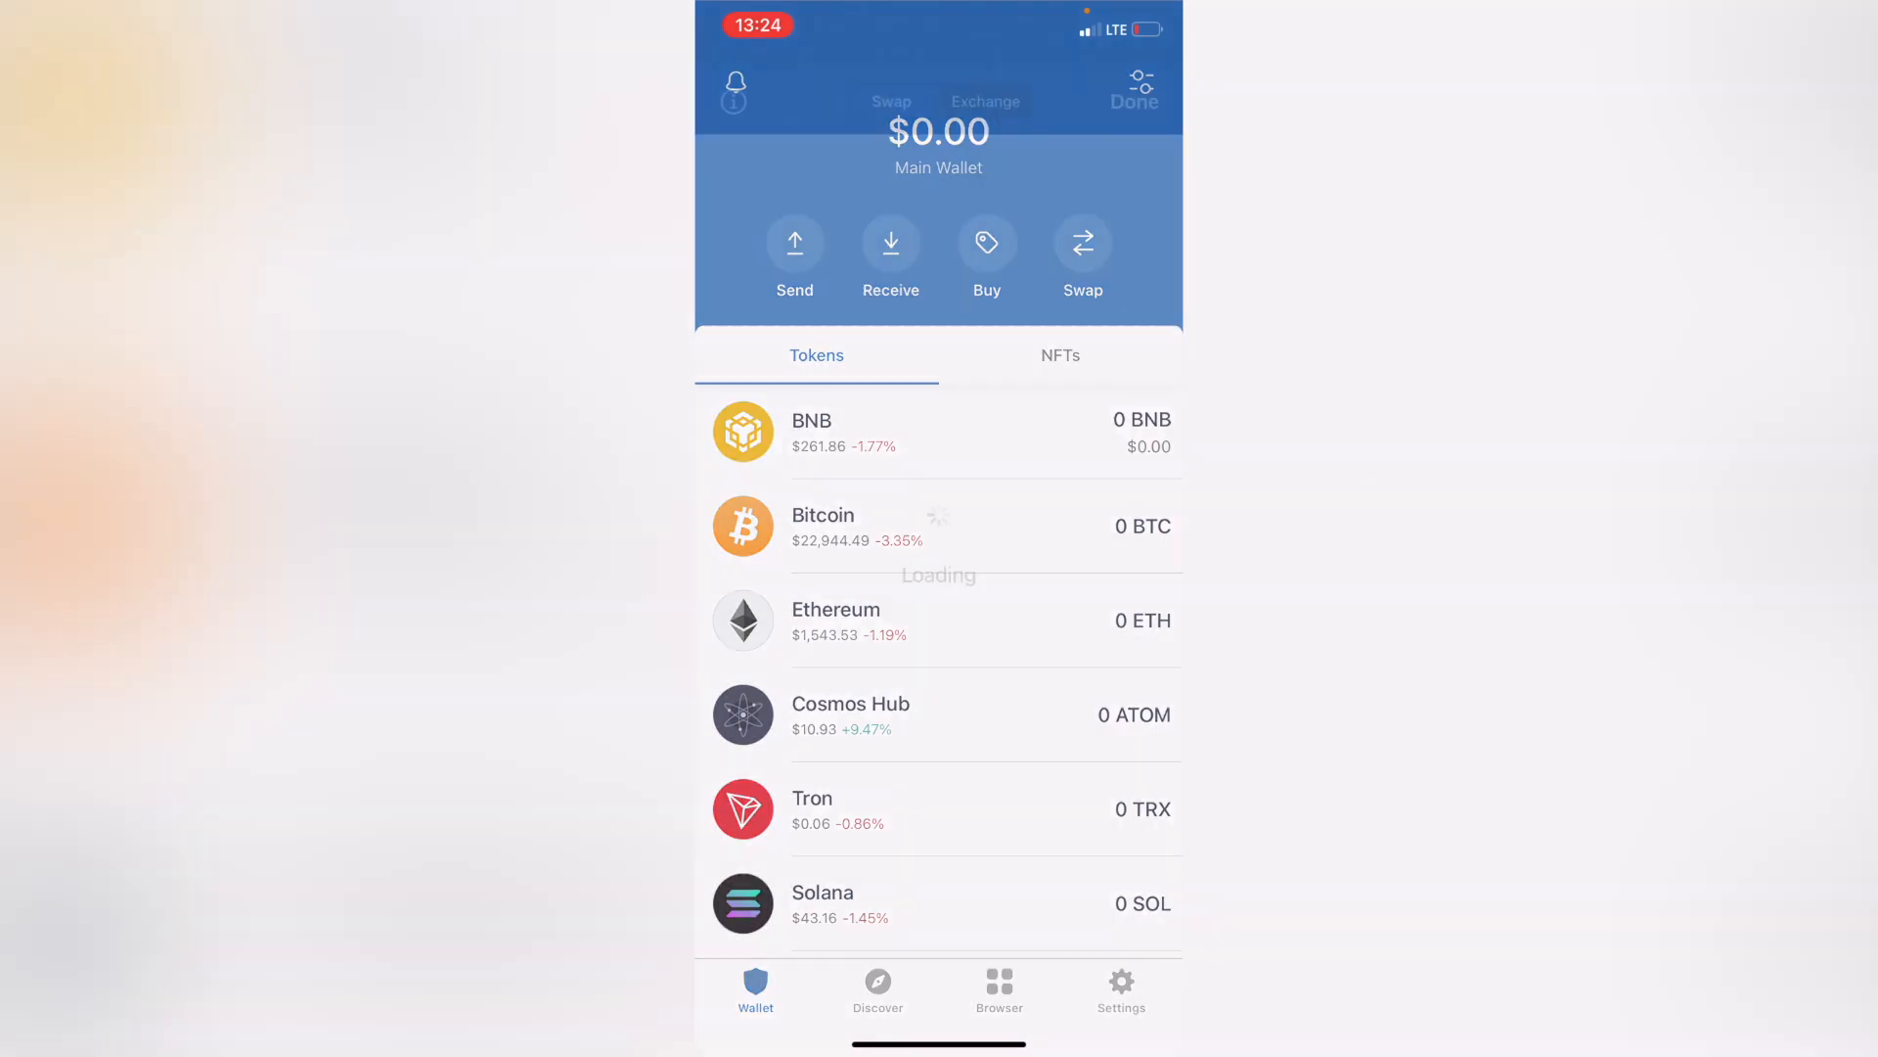
left_click(1080, 257)
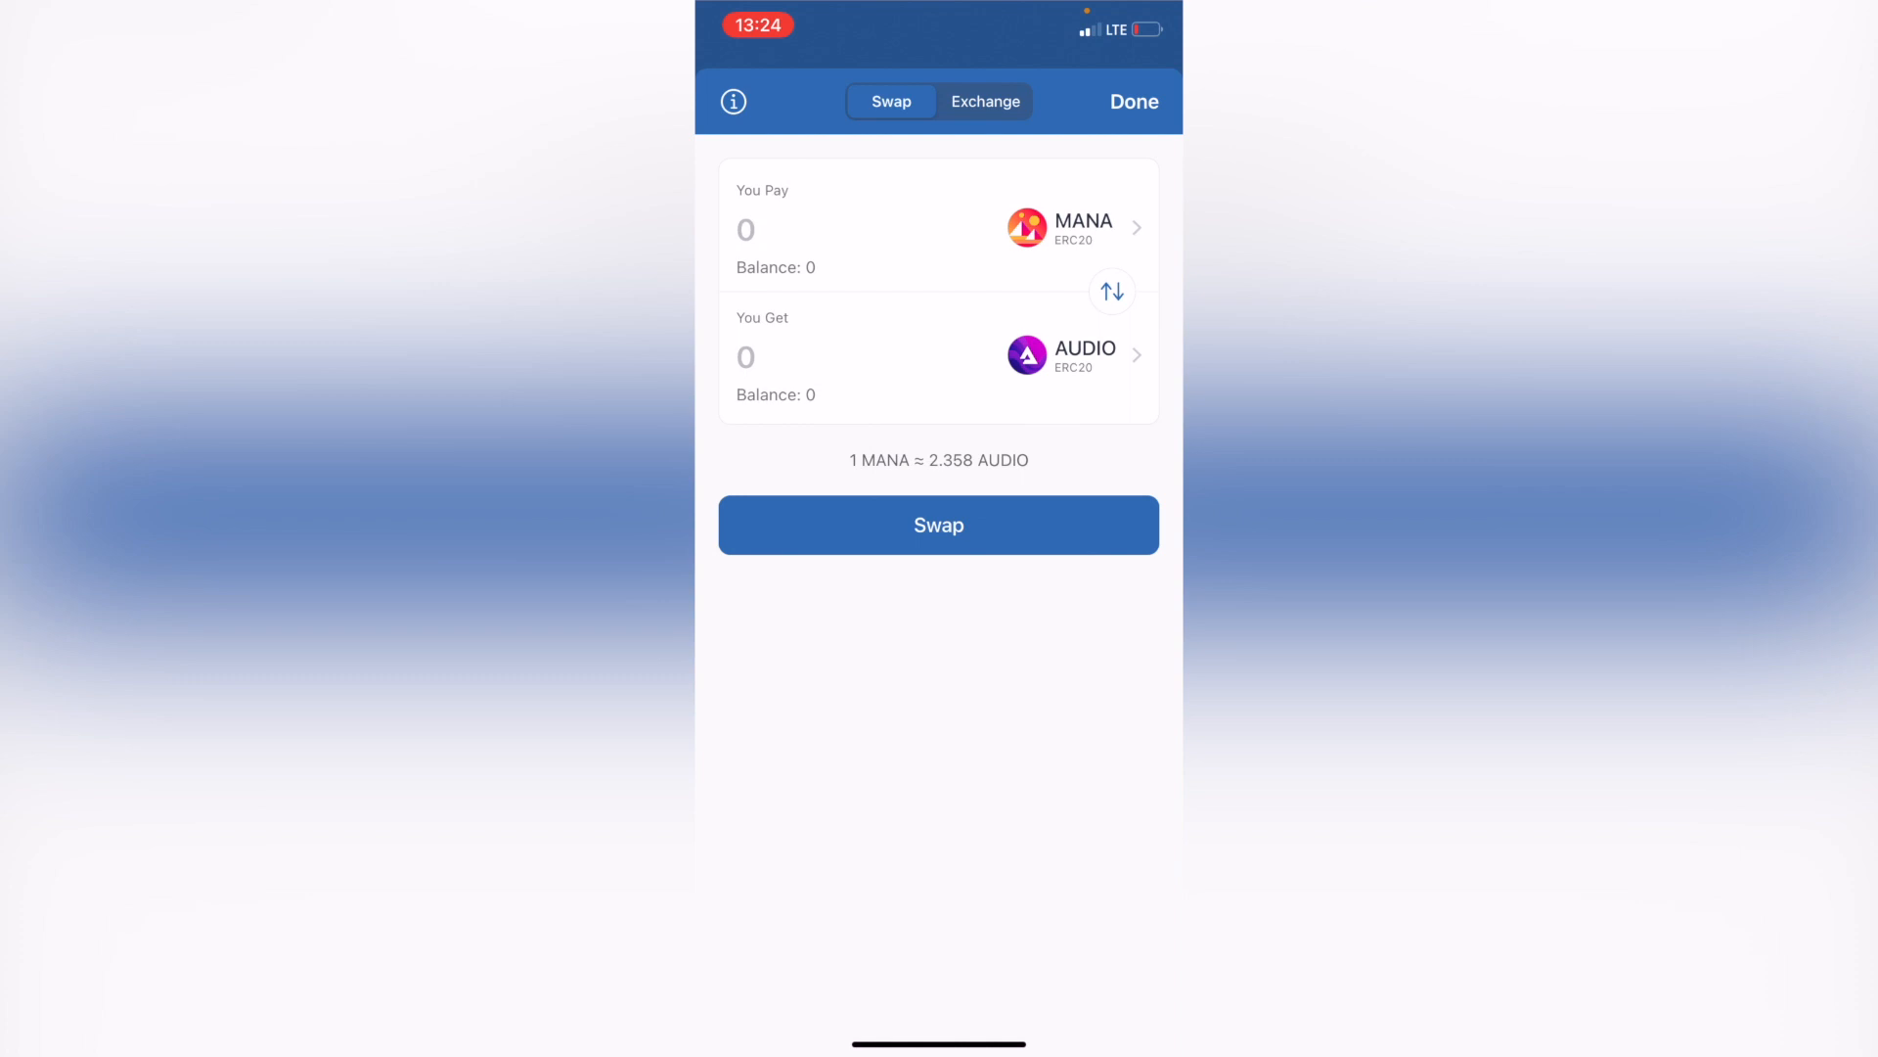
left_click(1072, 228)
type("2")
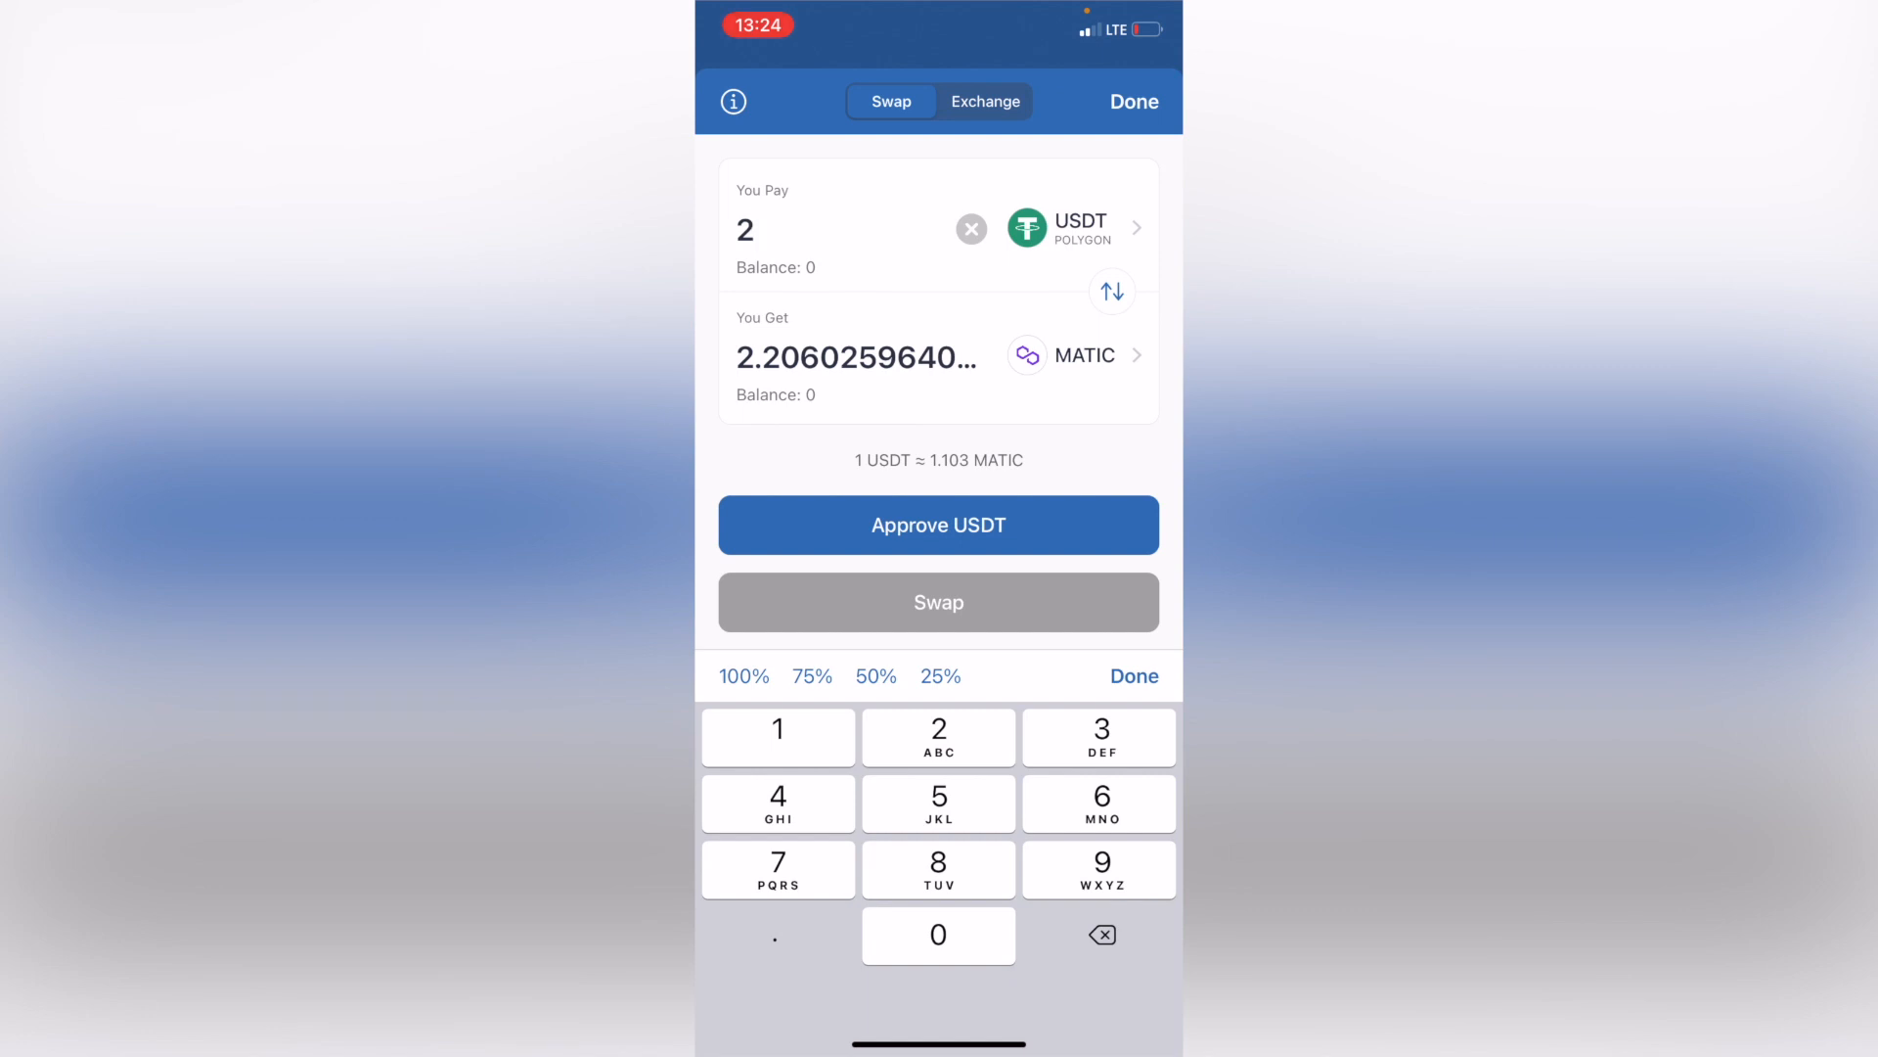
left_click(1132, 101)
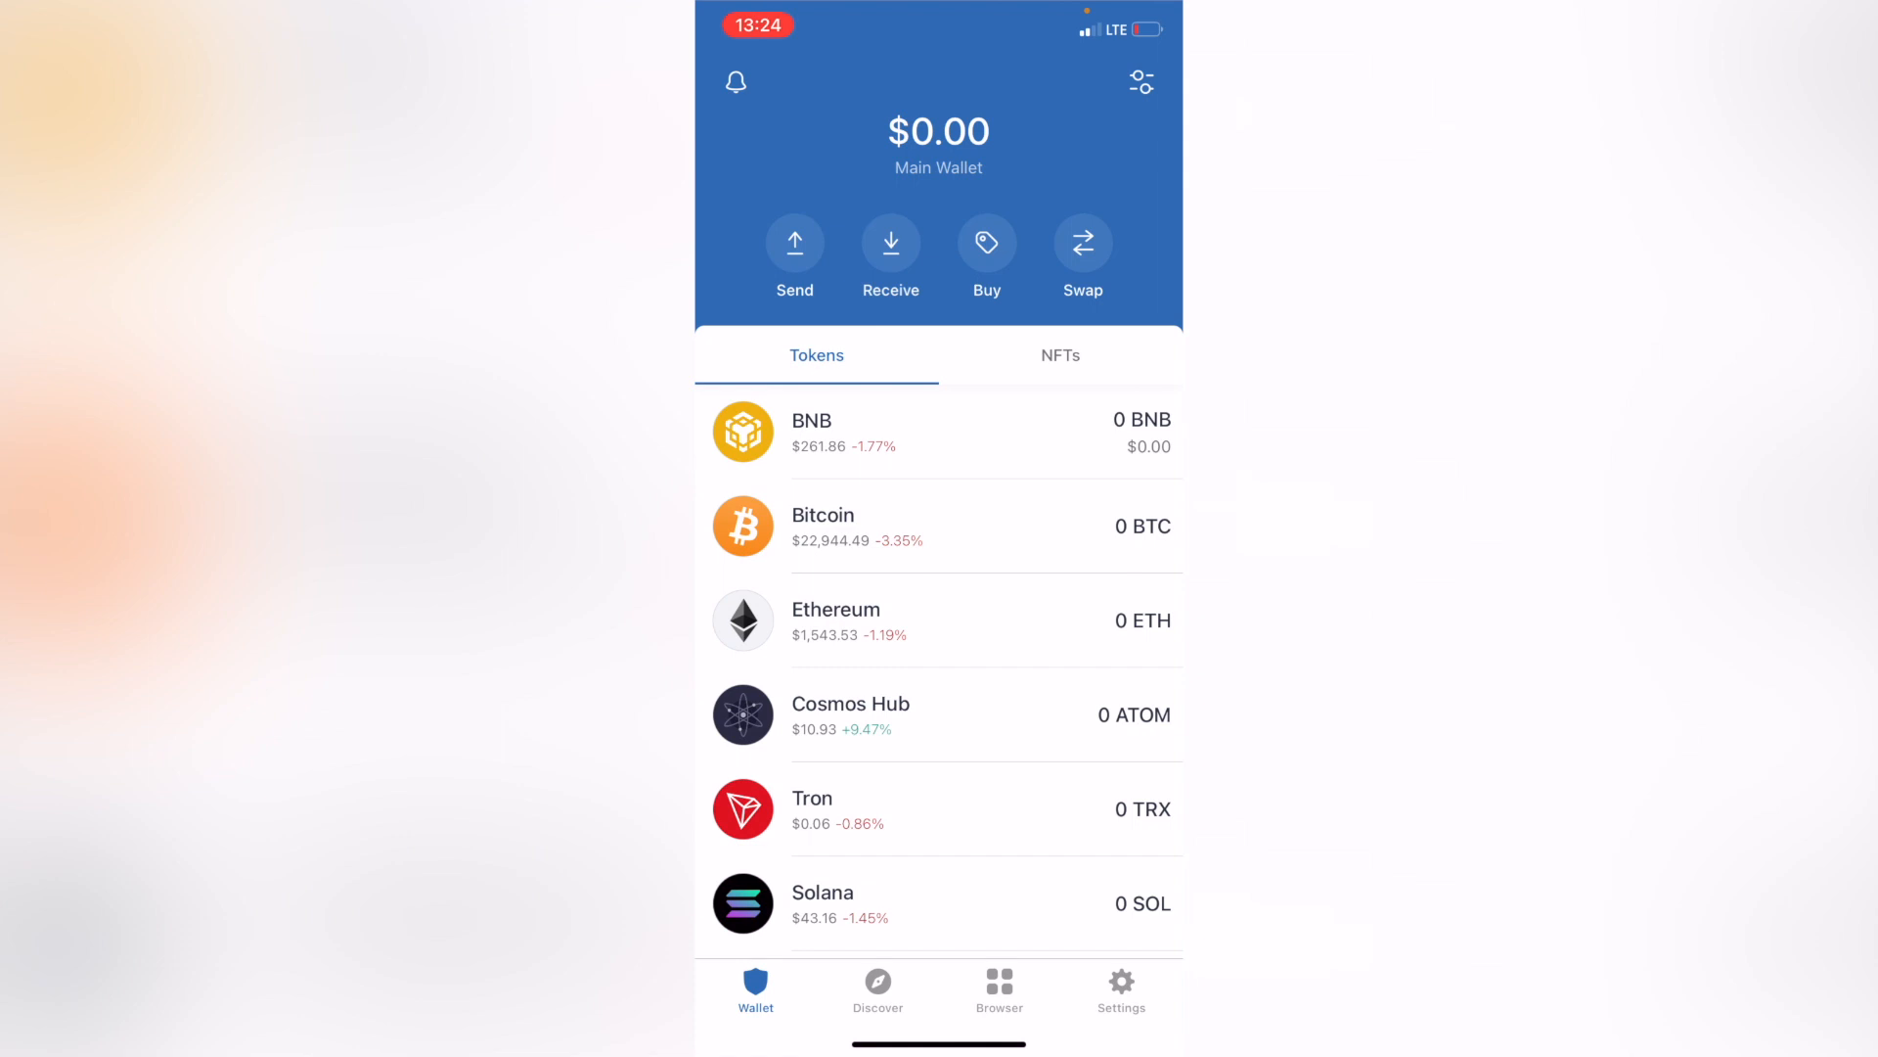
left_click(1139, 82)
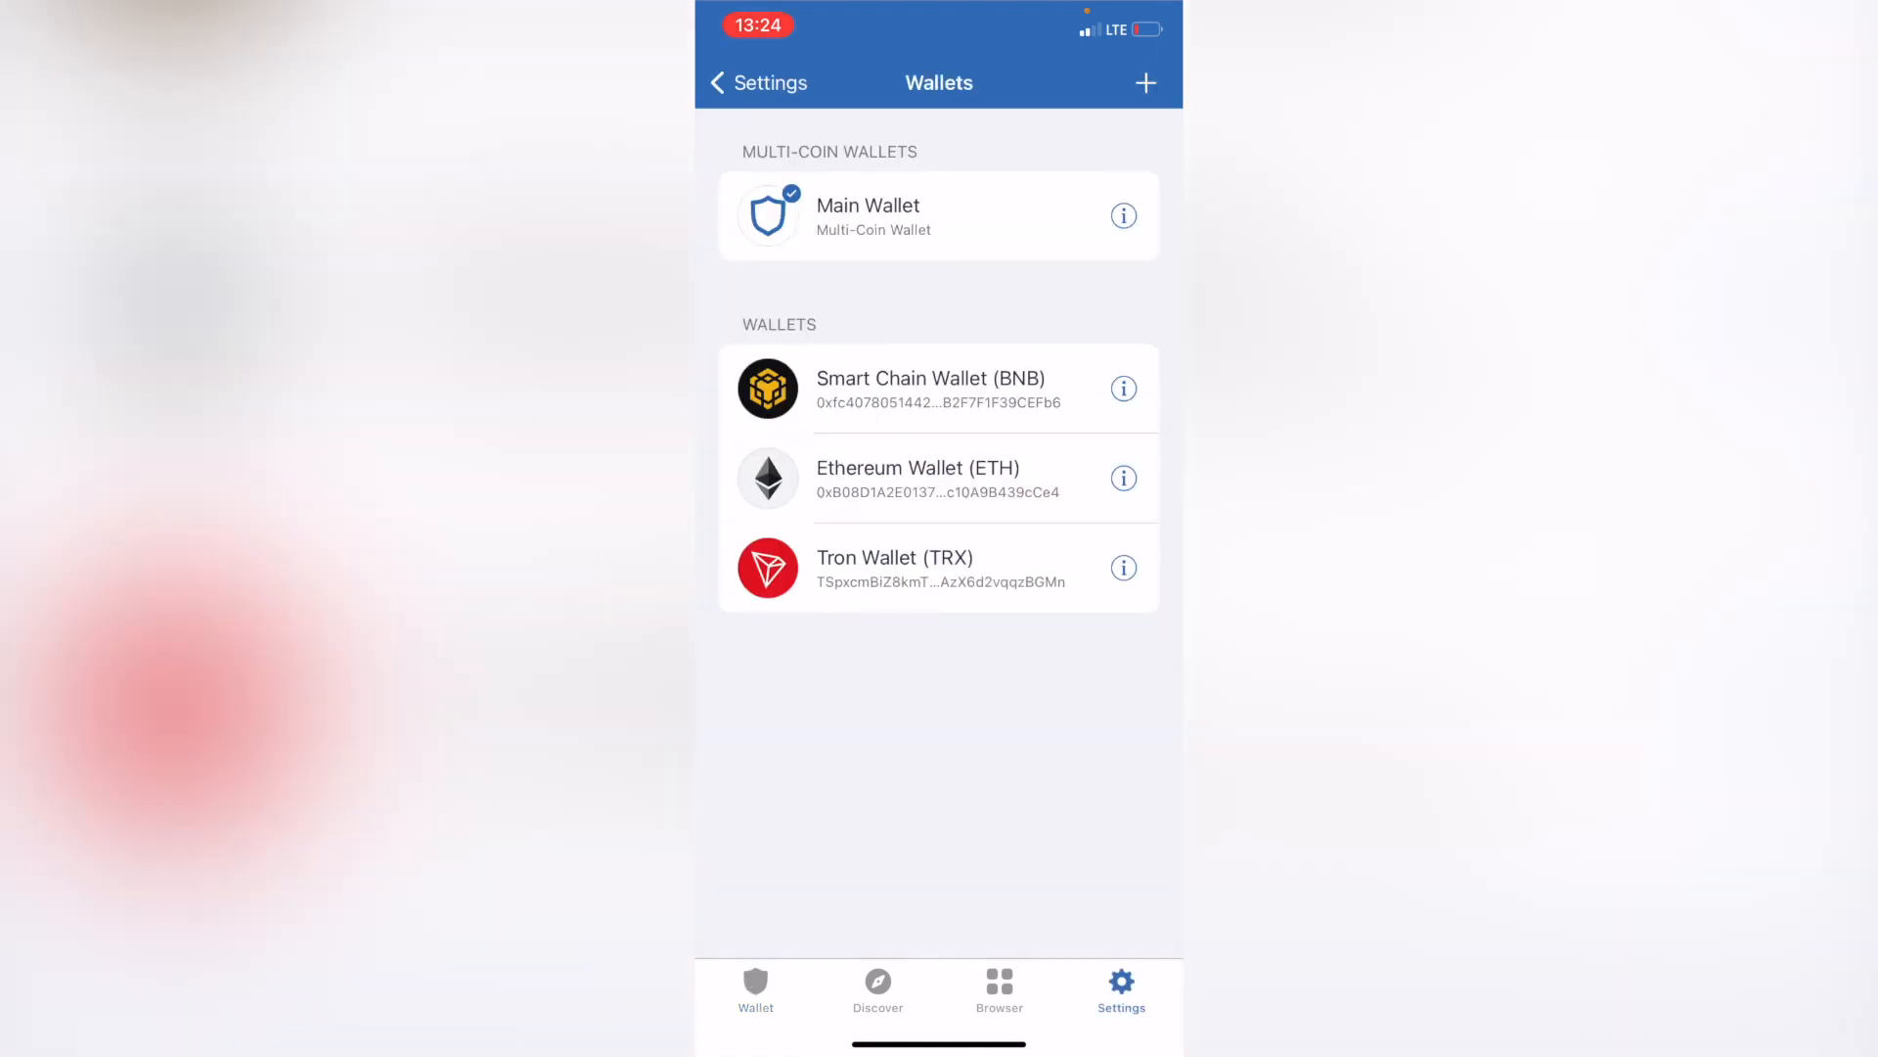